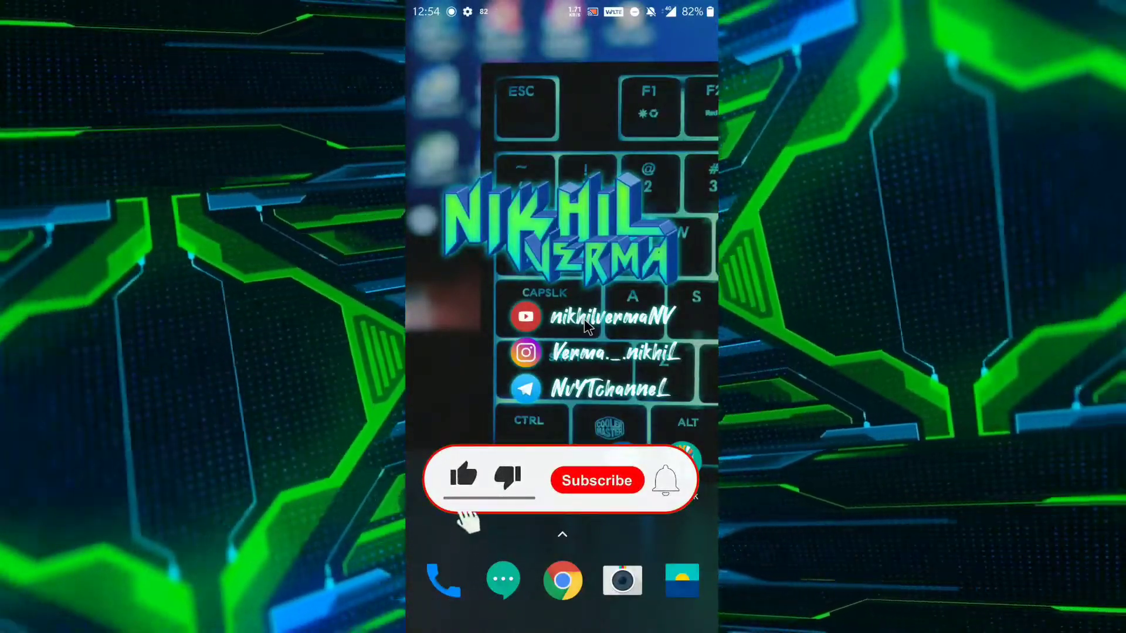
Launch Solid Explorer from its home-screen shortcut beside Magisk
left_click(596, 480)
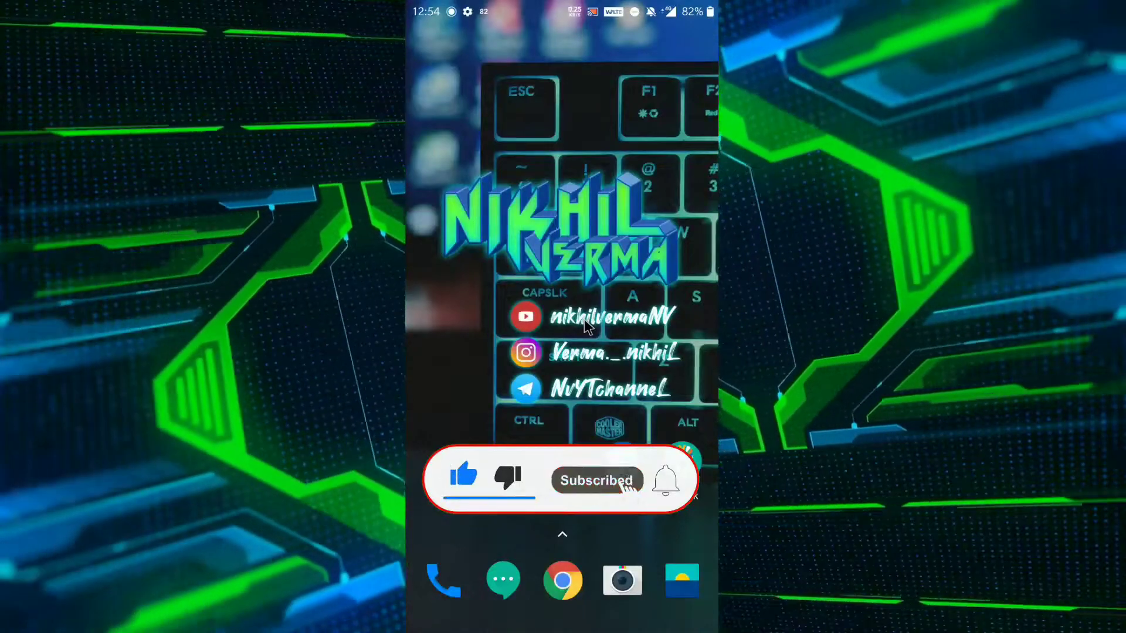
left_click(665, 480)
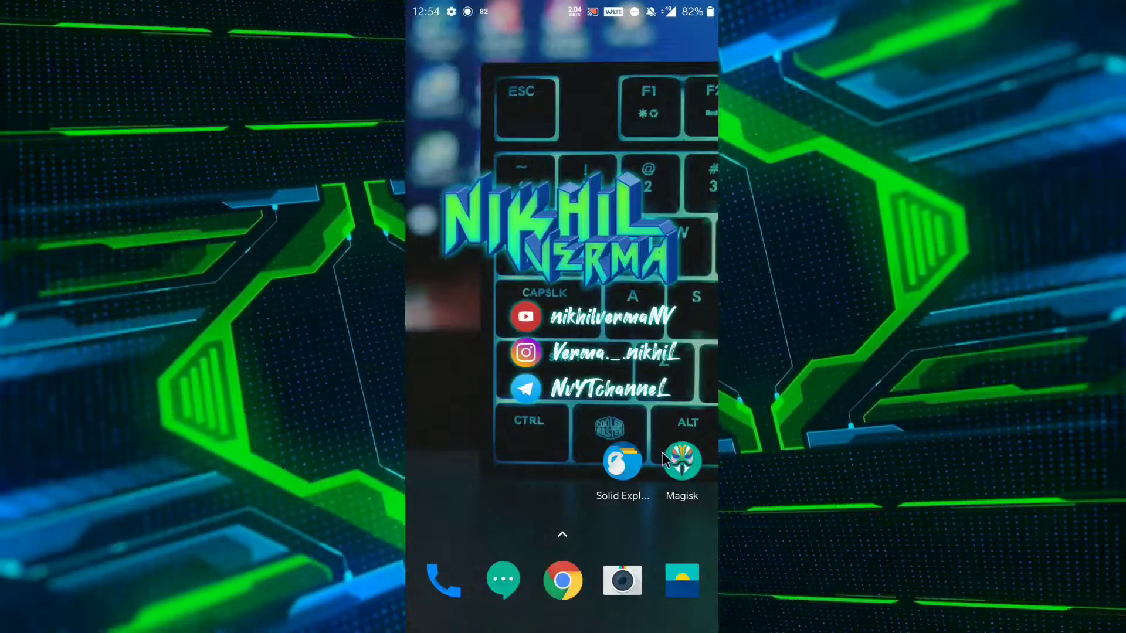
left_click(681, 460)
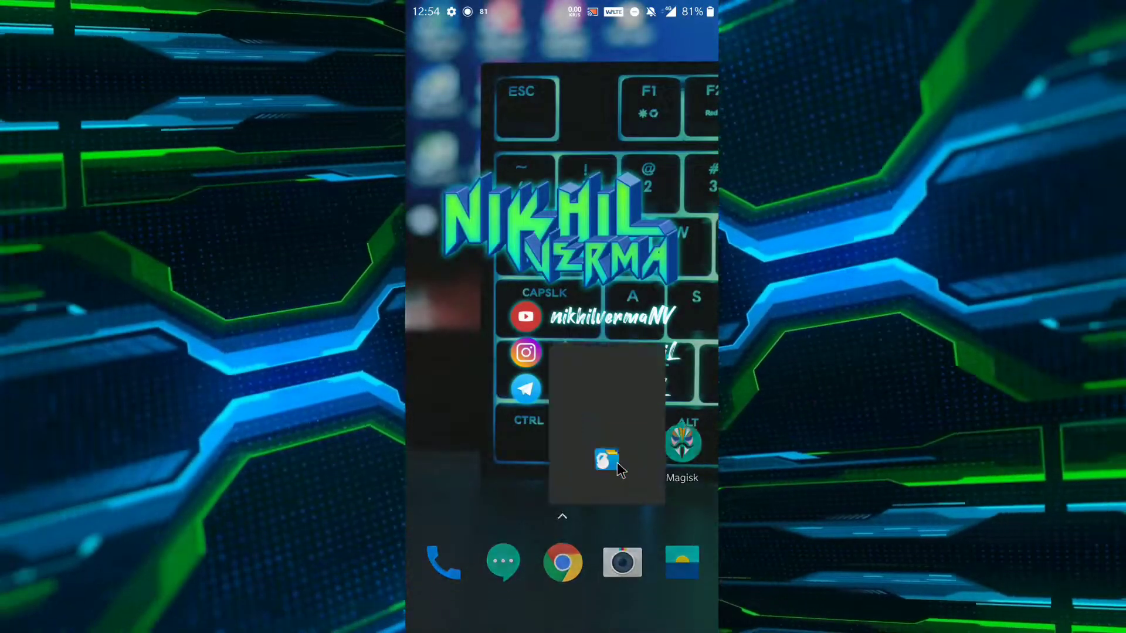
Open Solid Explorer on the folder with the magisk-taichi zip, SudoHide APK and Taichi APK
left_click(607, 460)
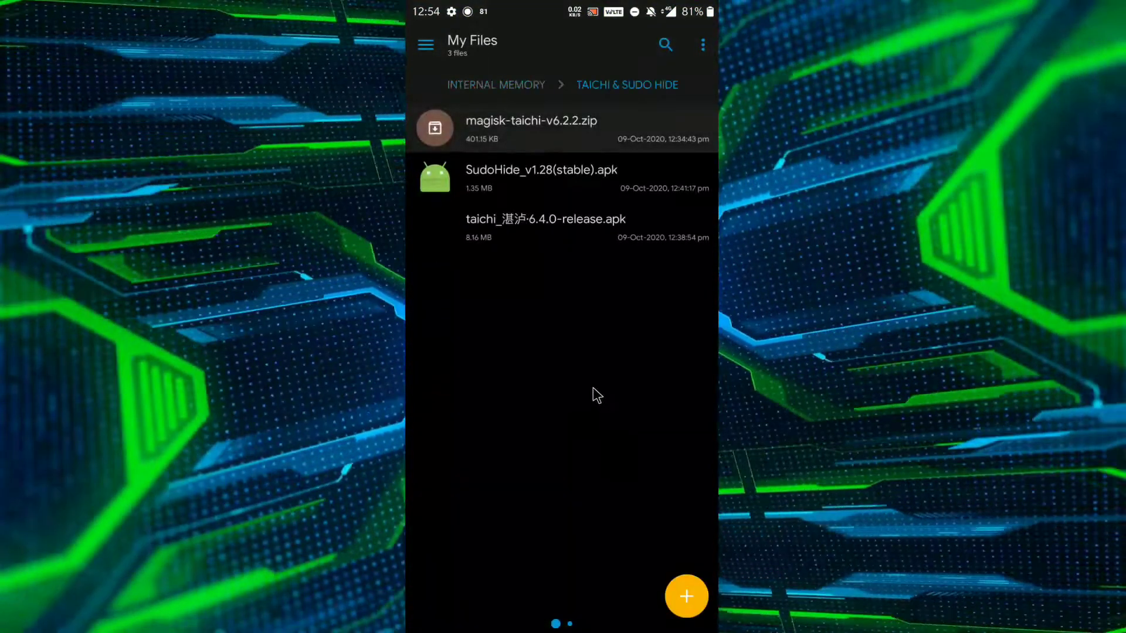
mouse_move(523, 168)
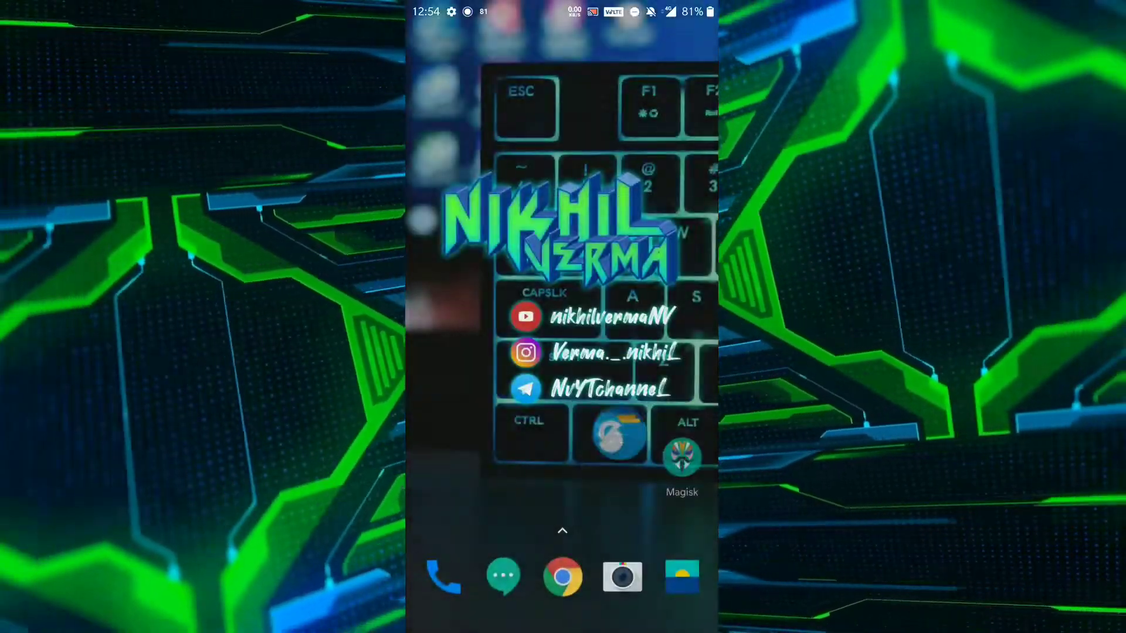
Open Magisk Manager's Modules list and start installing a module from storage
left_click(679, 448)
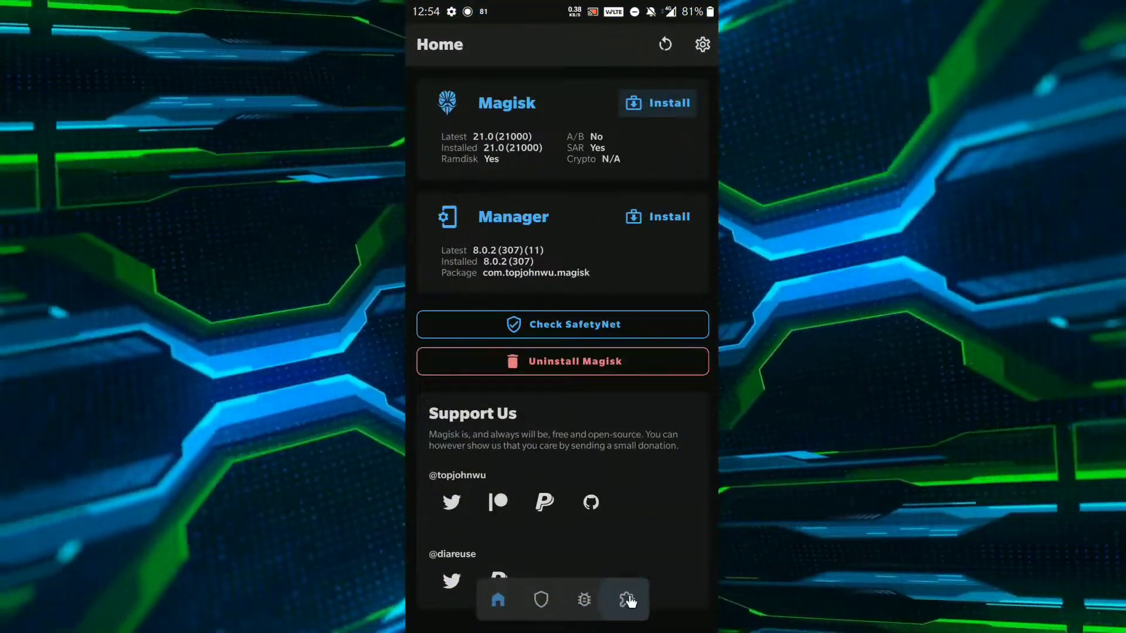
left_click(626, 599)
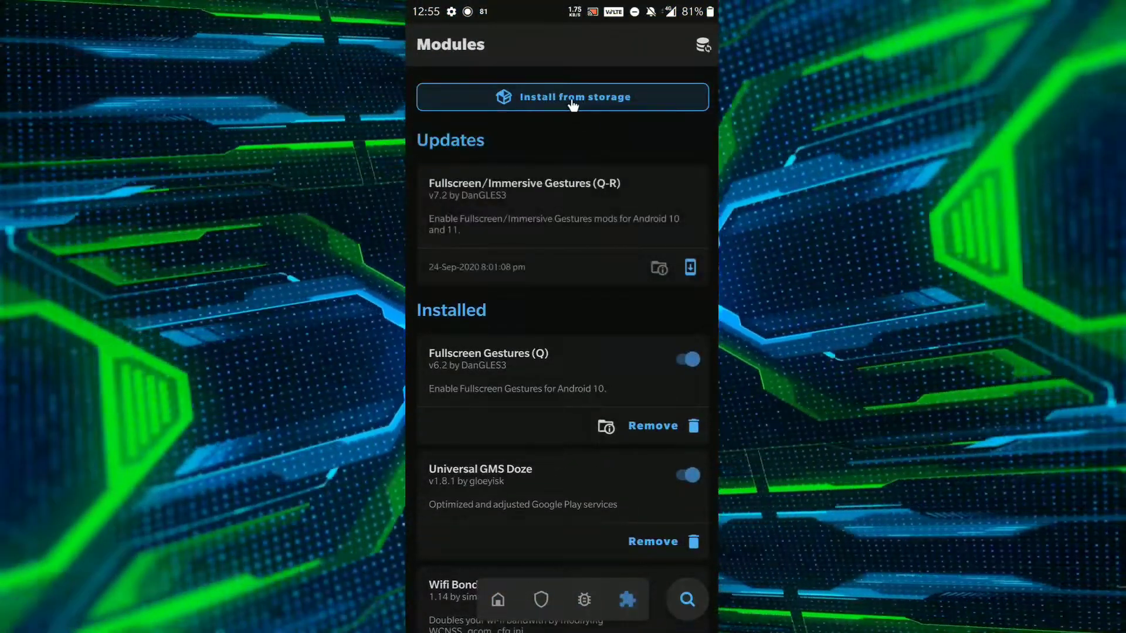
left_click(562, 97)
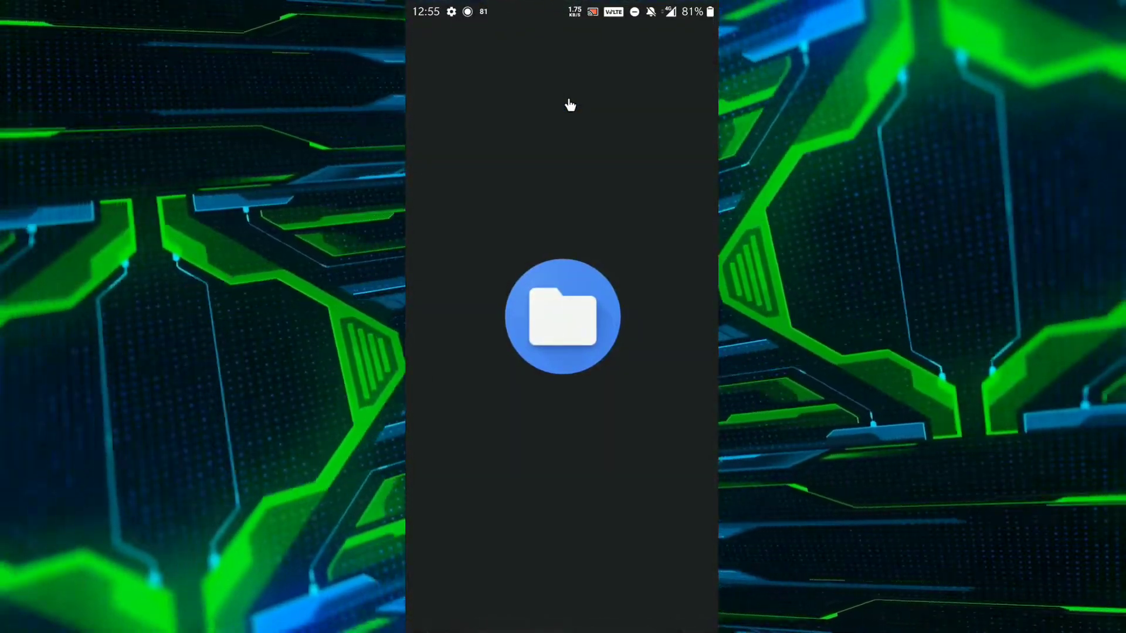
Browse internal storage to the taichi & sudo hide folder
left_click(563, 318)
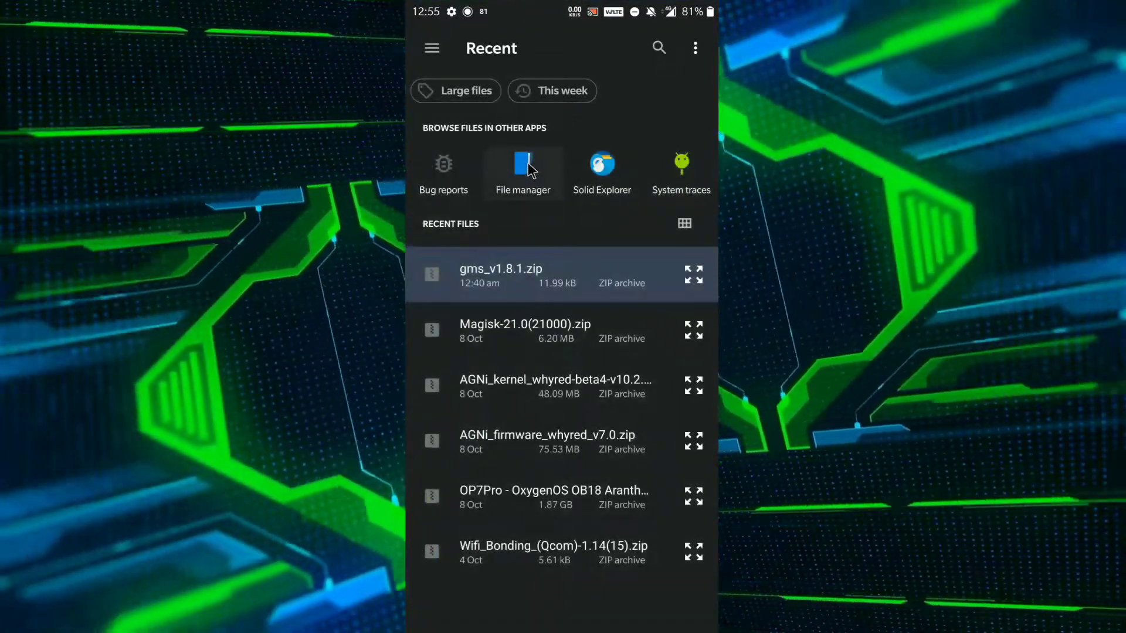
left_click(522, 172)
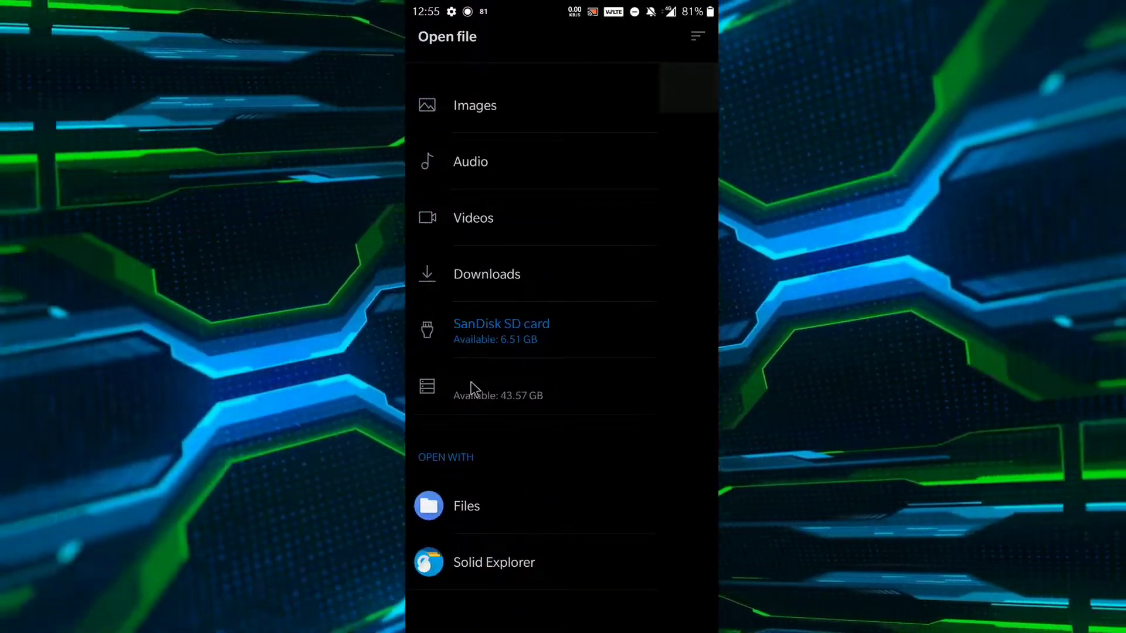
left_click(499, 387)
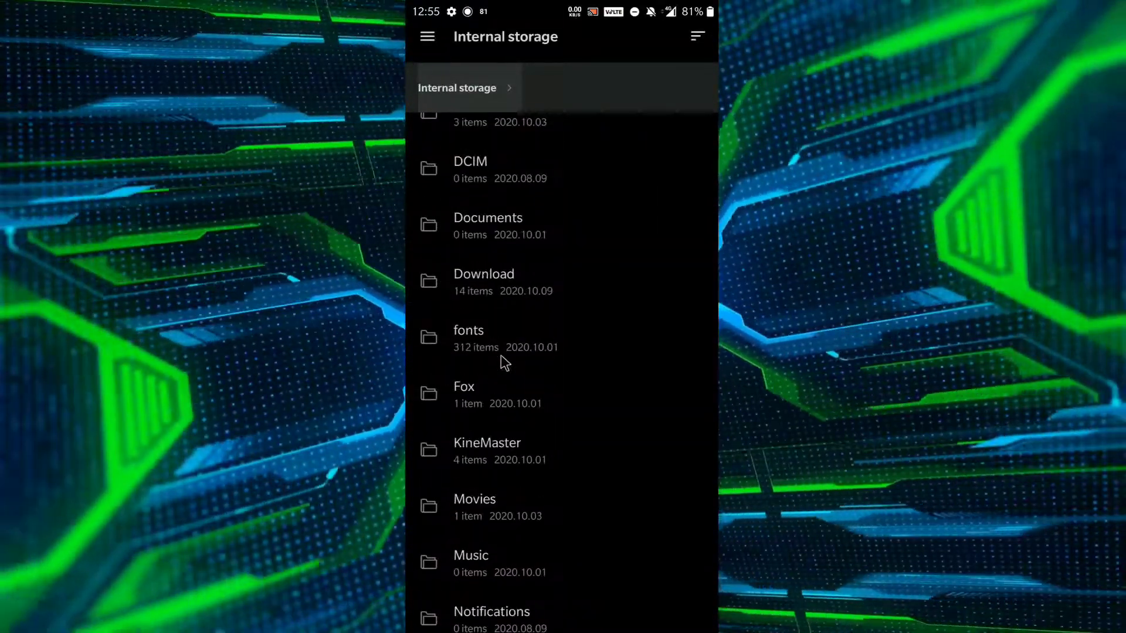
scroll("up", 3)
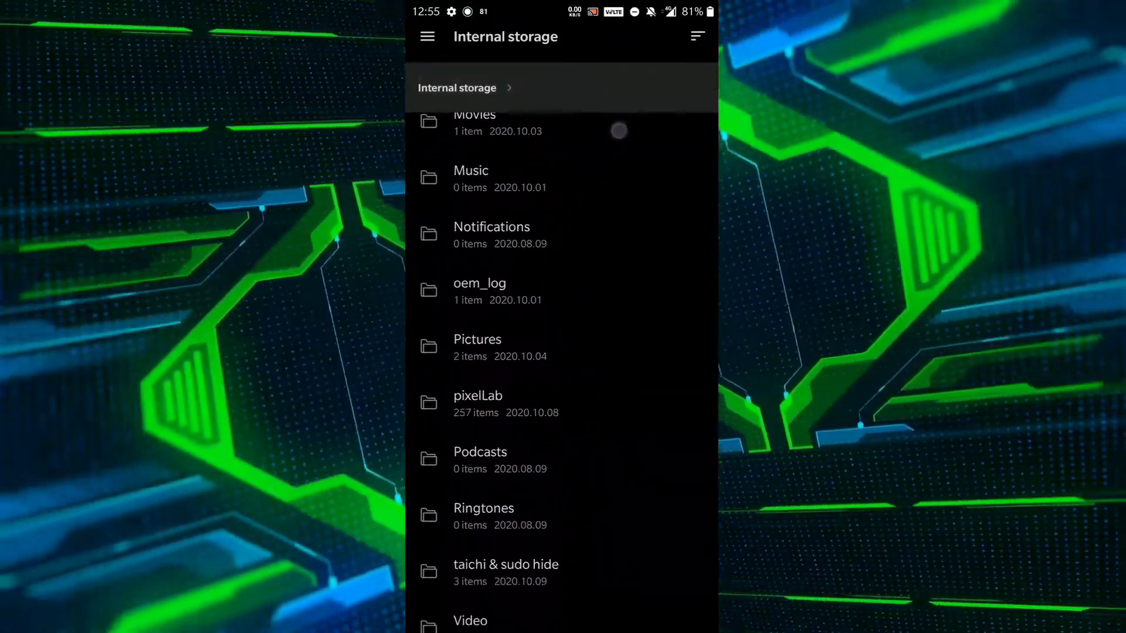
scroll("up", 3)
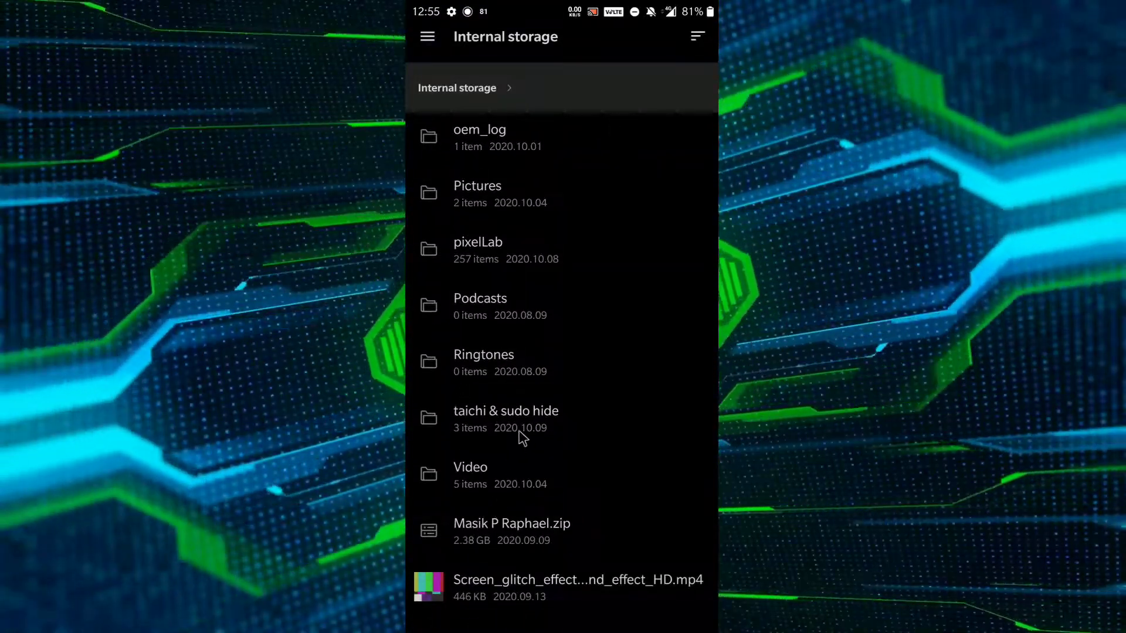
left_click(506, 418)
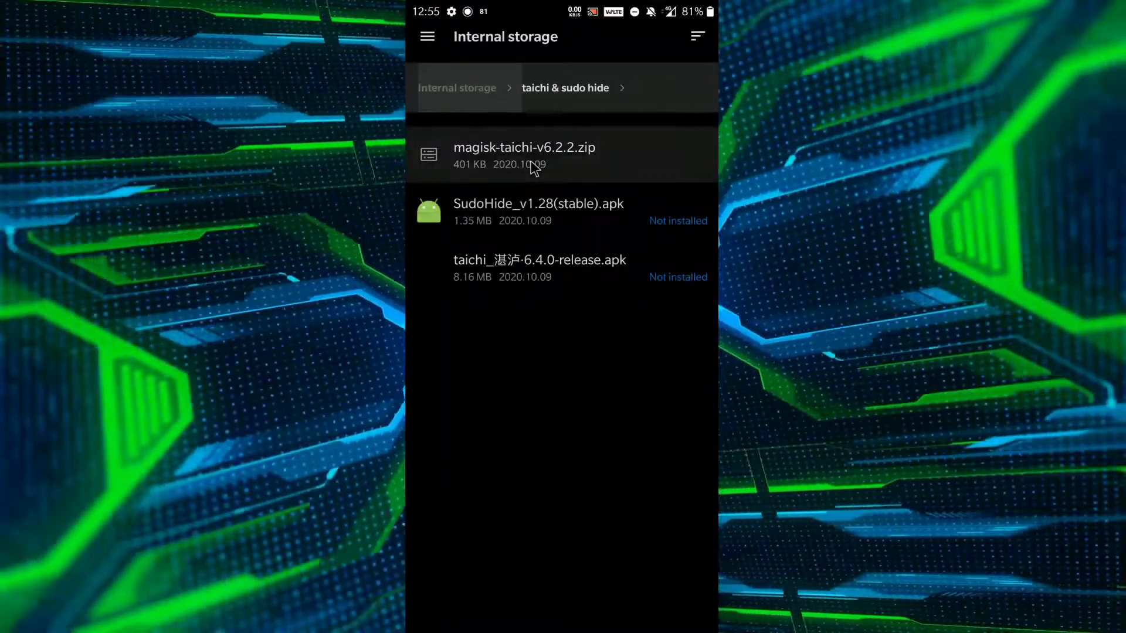
Flash magisk-taichi-v6.2.2.zip, reboot, and verify Taichi among Magisk's installed modules
left_click(524, 154)
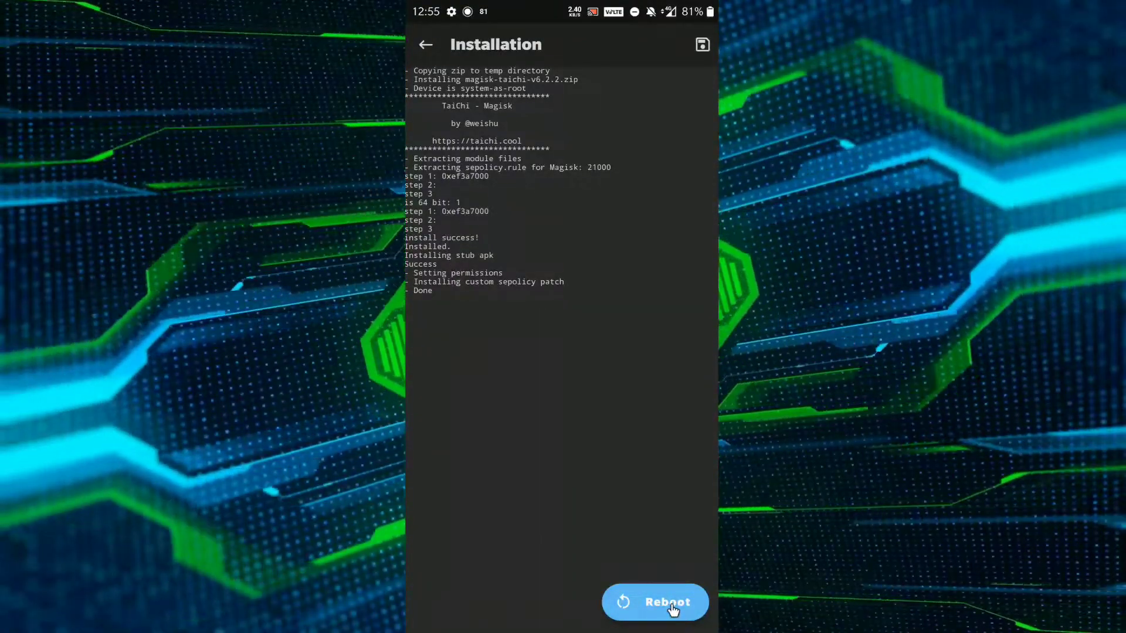
left_click(655, 601)
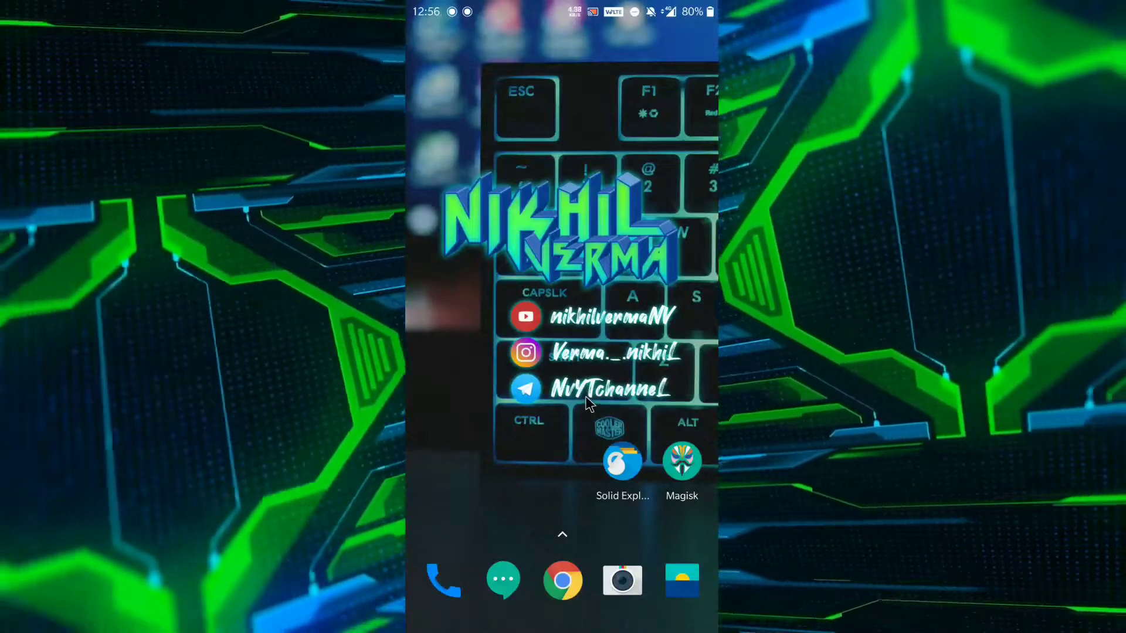
left_click(680, 462)
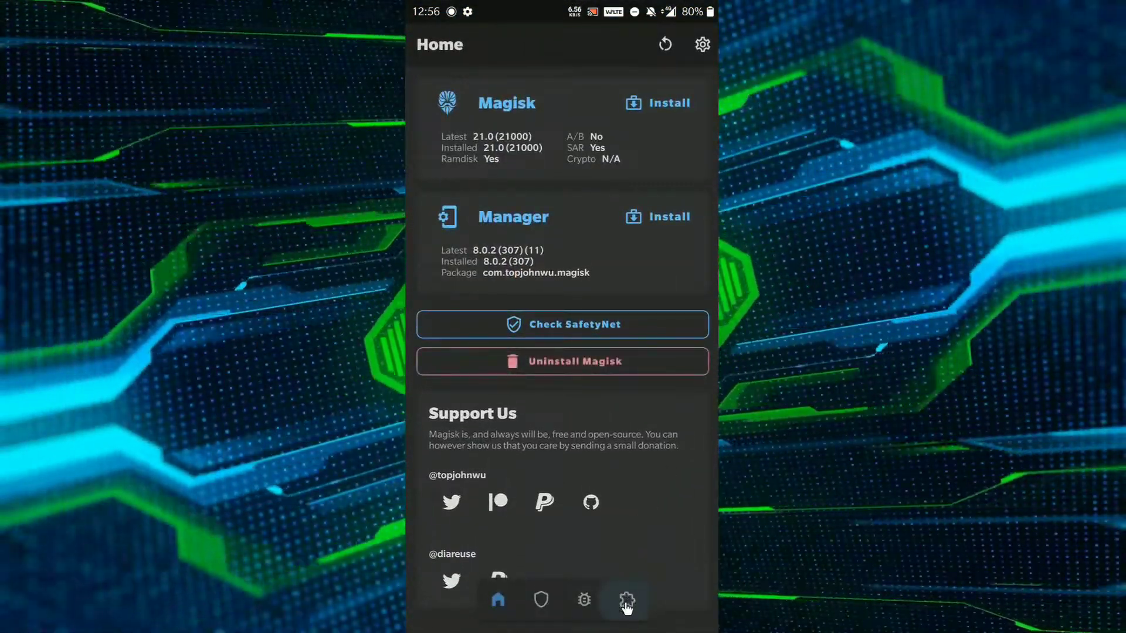
left_click(626, 599)
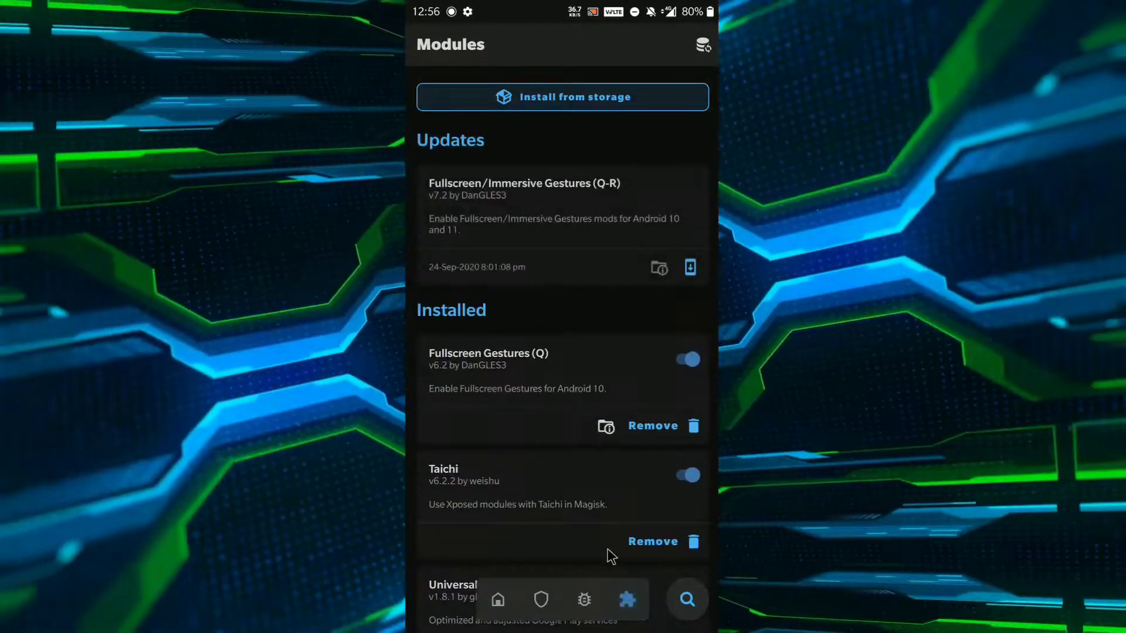
scroll("up", 3)
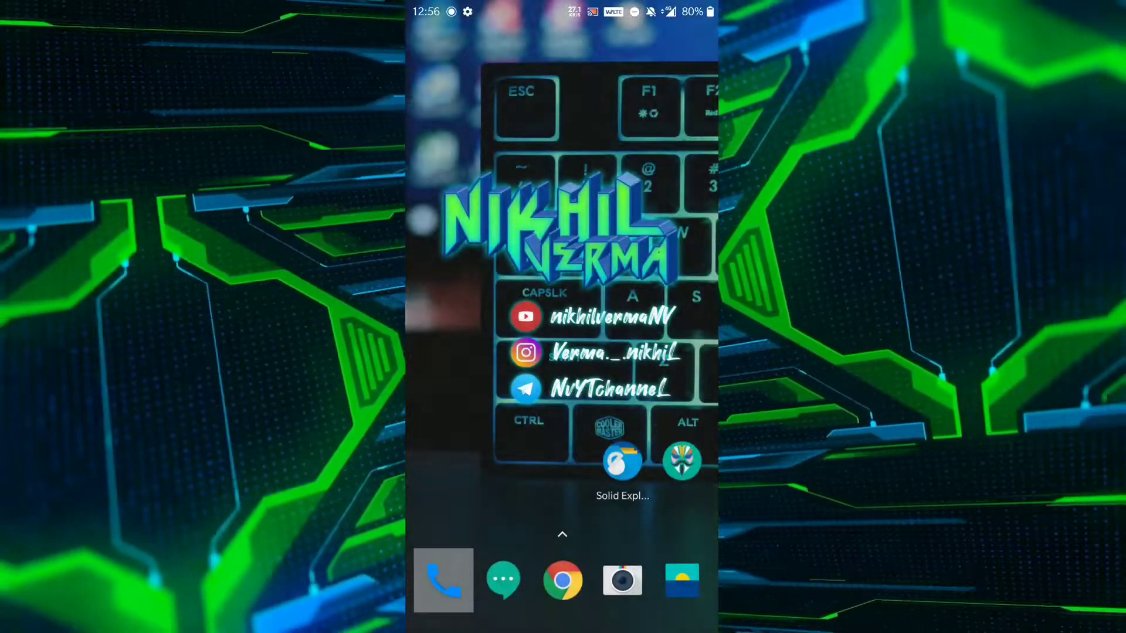
From Solid Explorer, install the TaiChi 6.4.0 APK update
left_click(621, 463)
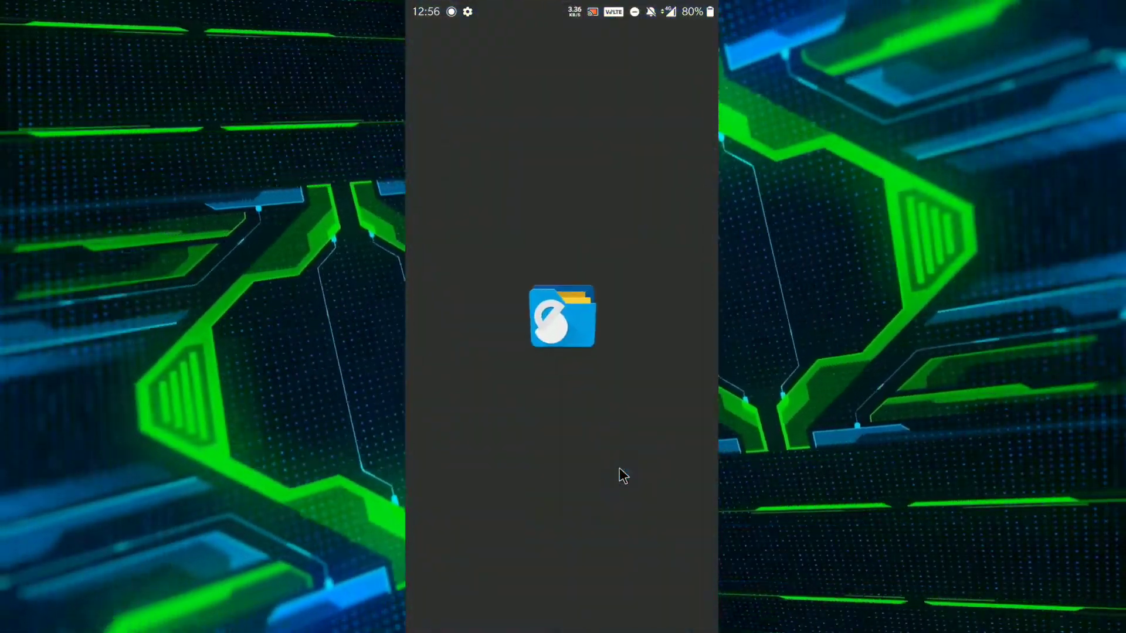
left_click(562, 316)
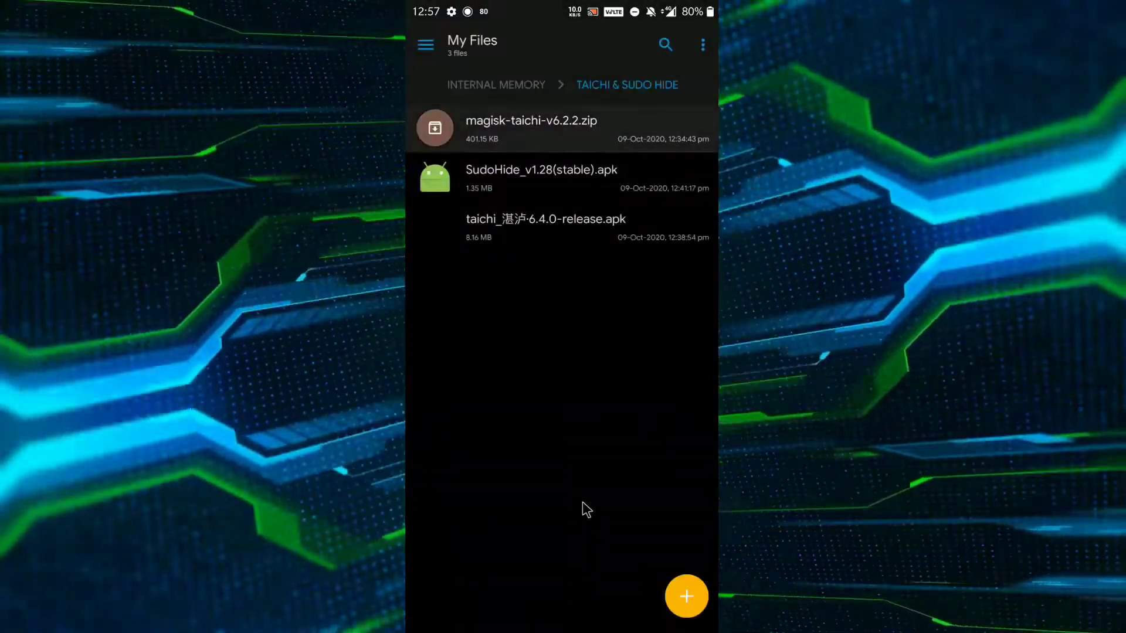
left_click(546, 219)
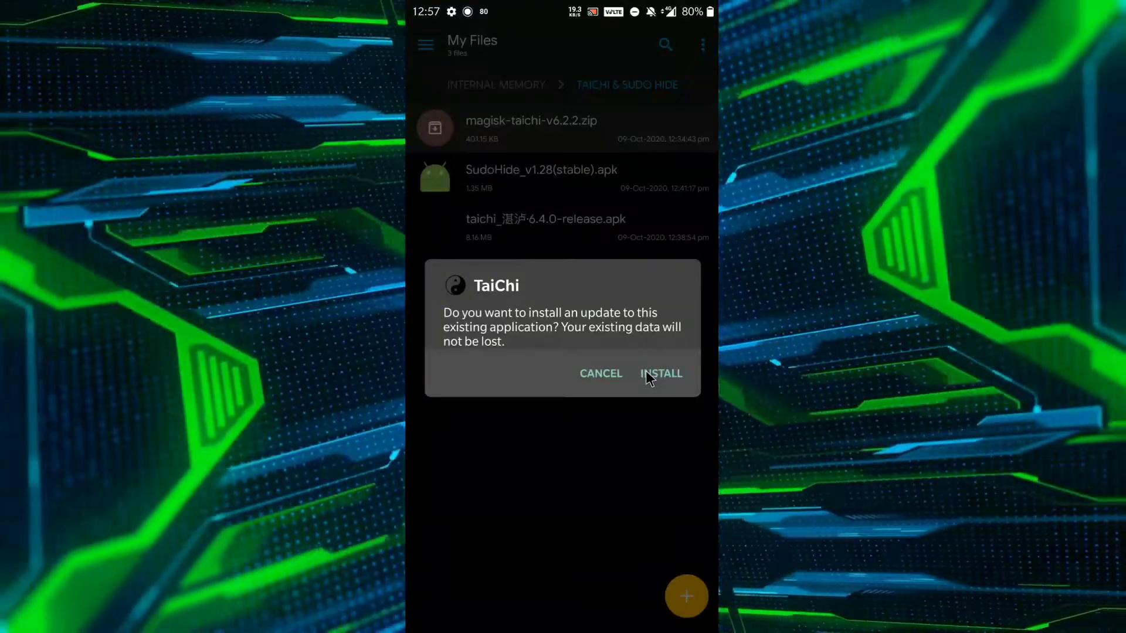
left_click(661, 373)
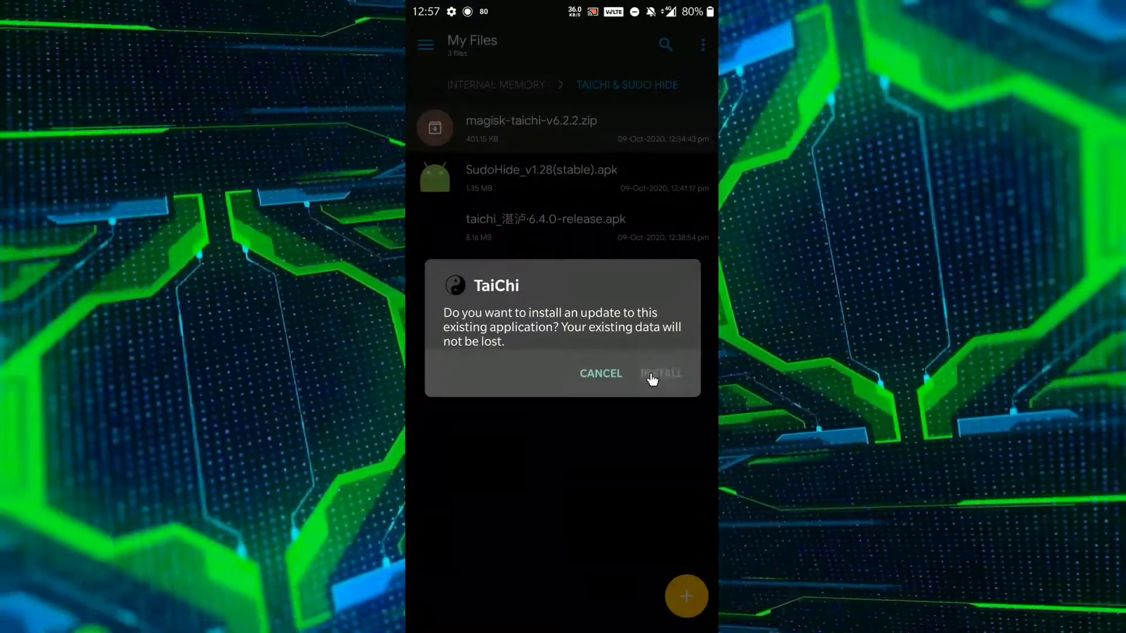
left_click(660, 374)
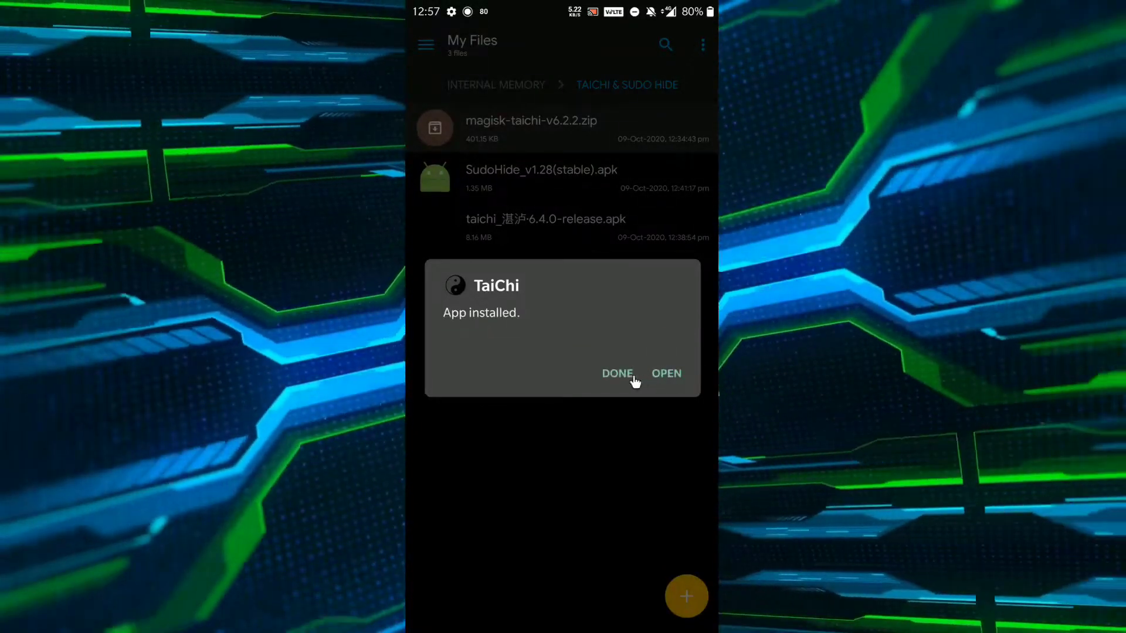
left_click(617, 374)
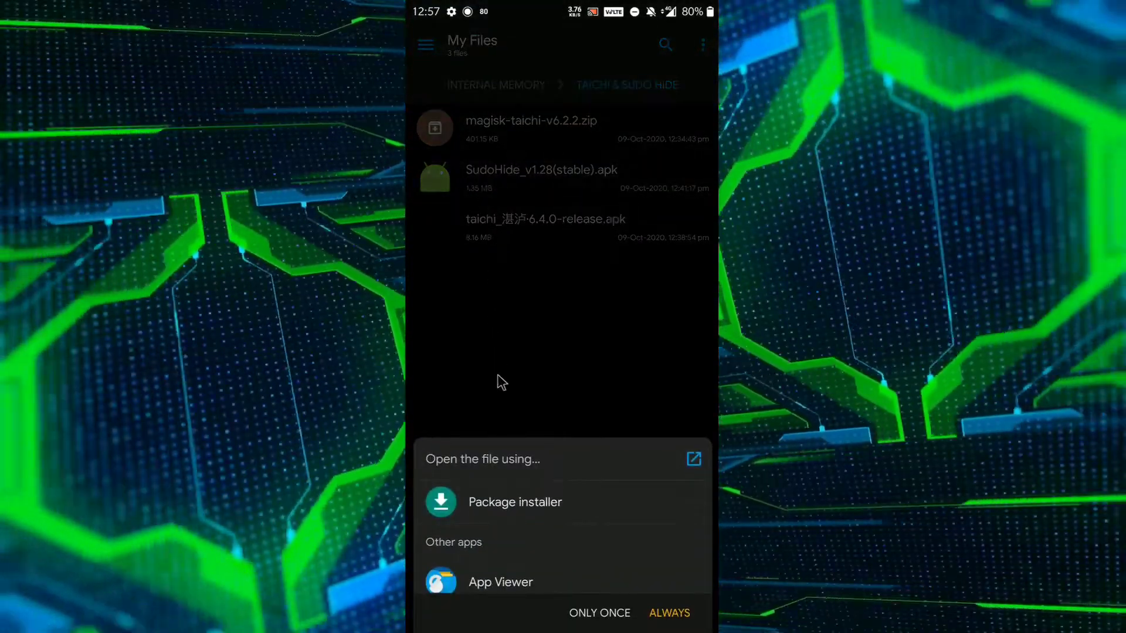
Install the SudoHide APK with the system package installer
left_click(515, 502)
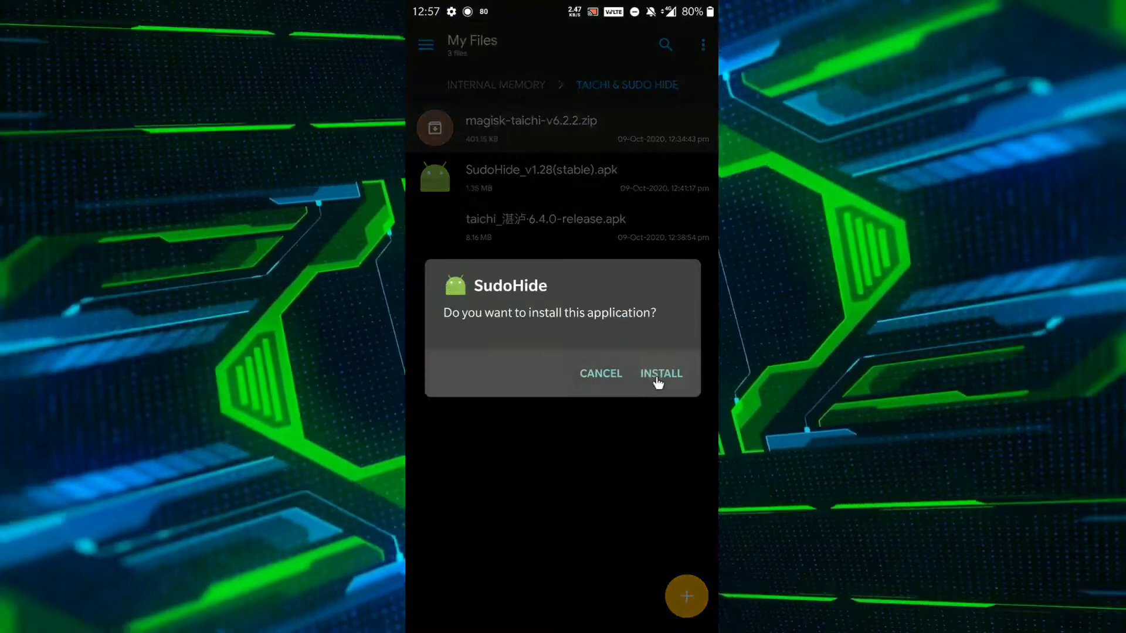
left_click(660, 374)
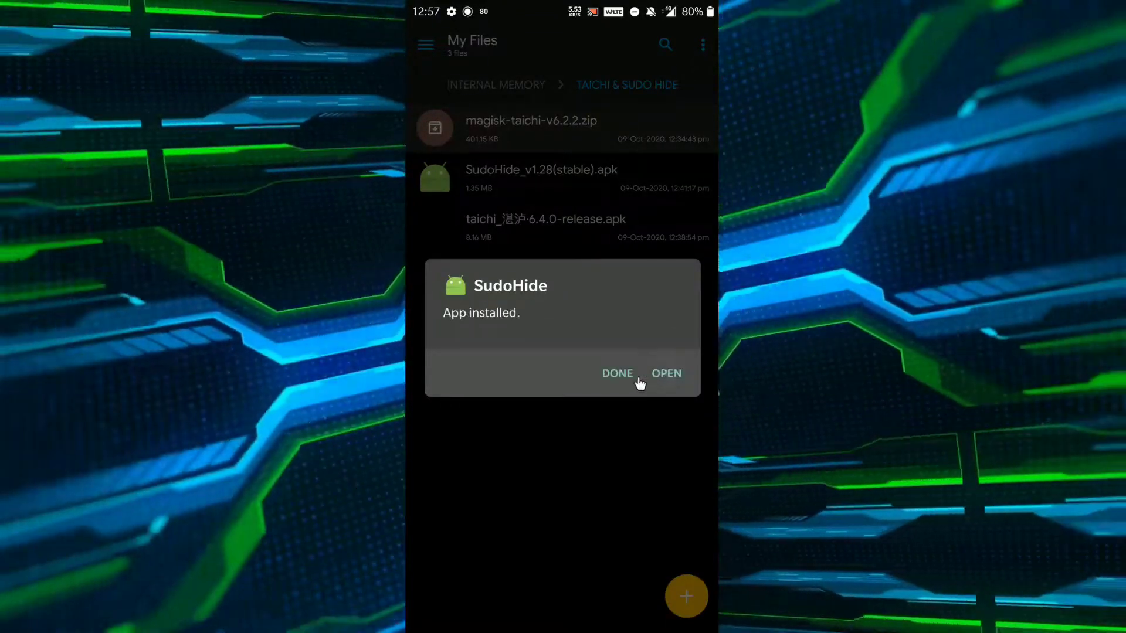
left_click(617, 373)
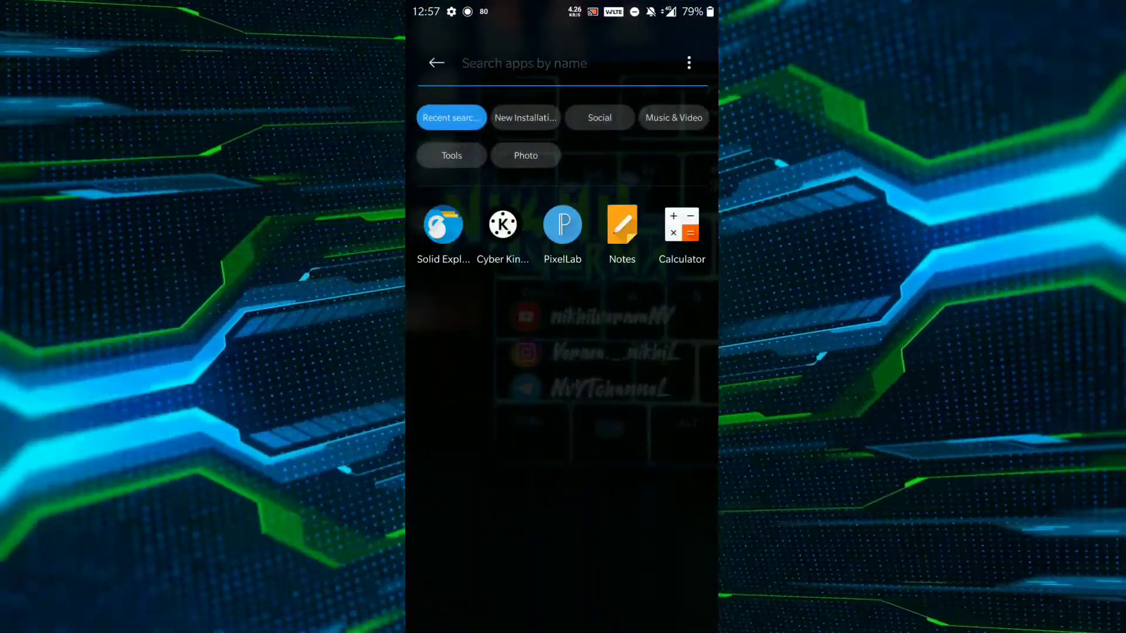
Search the app drawer for 'Tai', place TaiChi on the home screen and launch it
type("S")
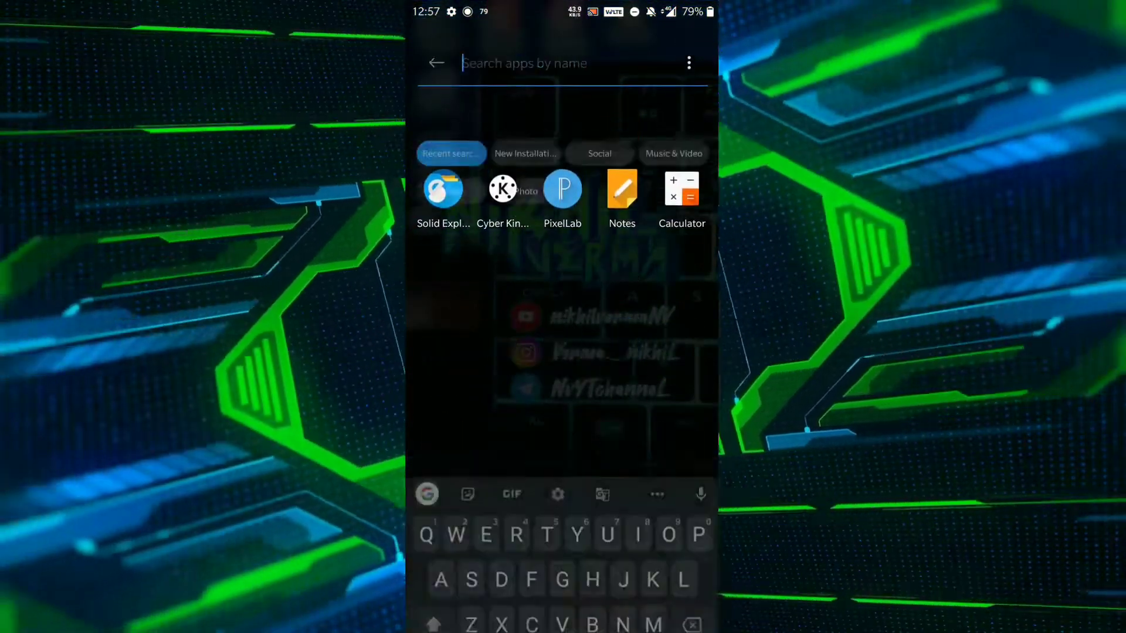
type("Tai")
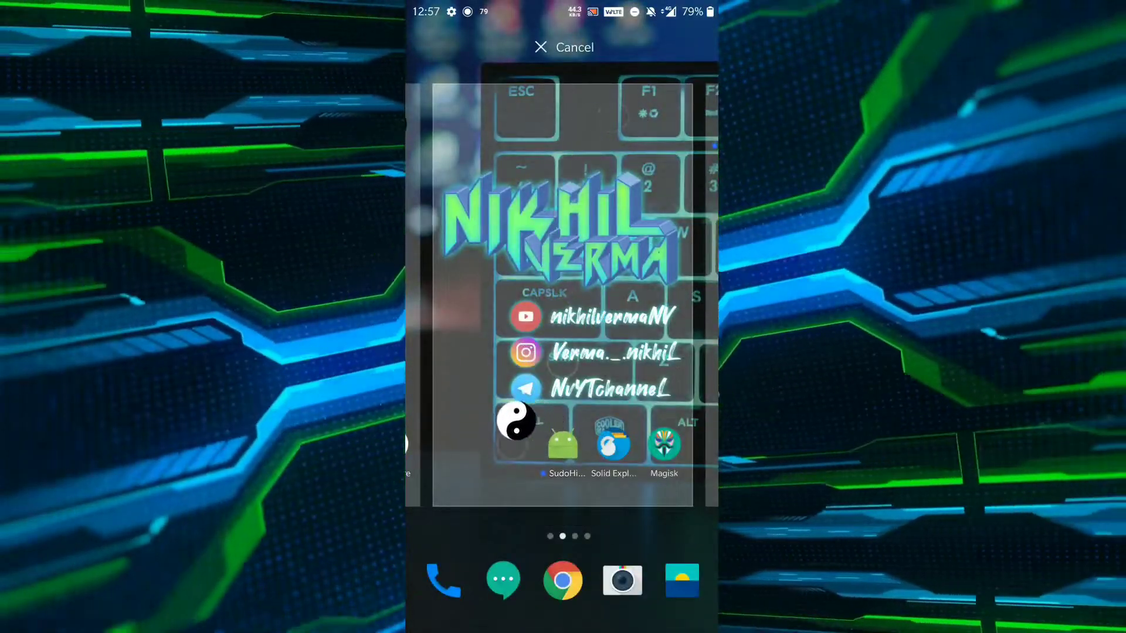
left_click(563, 47)
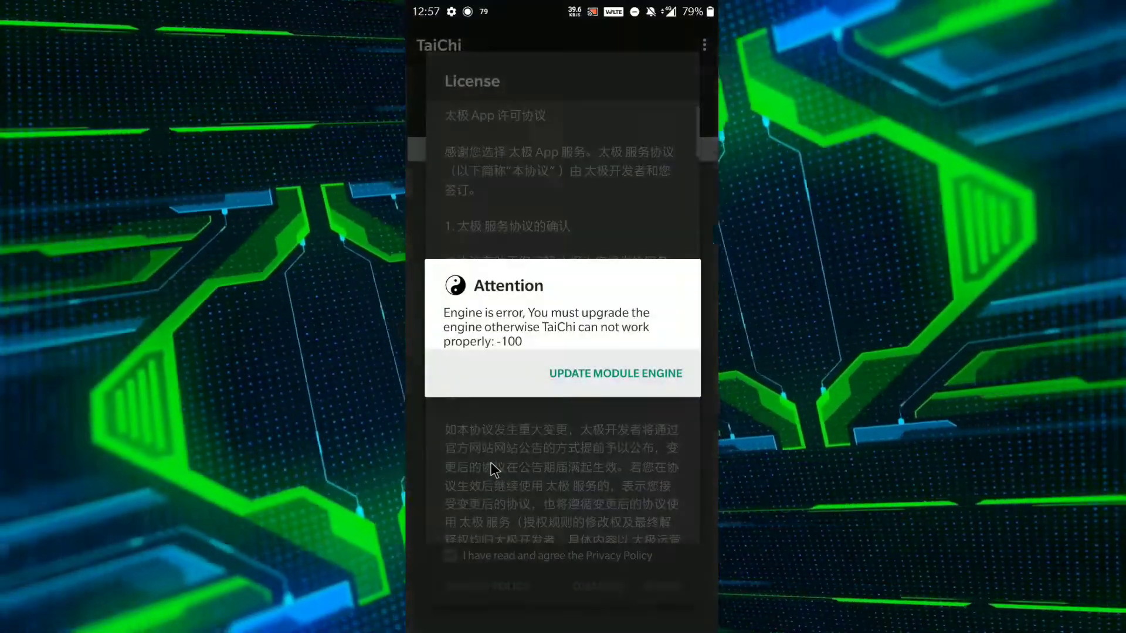
Update TaiChi's module engine and agree to the privacy policy
left_click(614, 374)
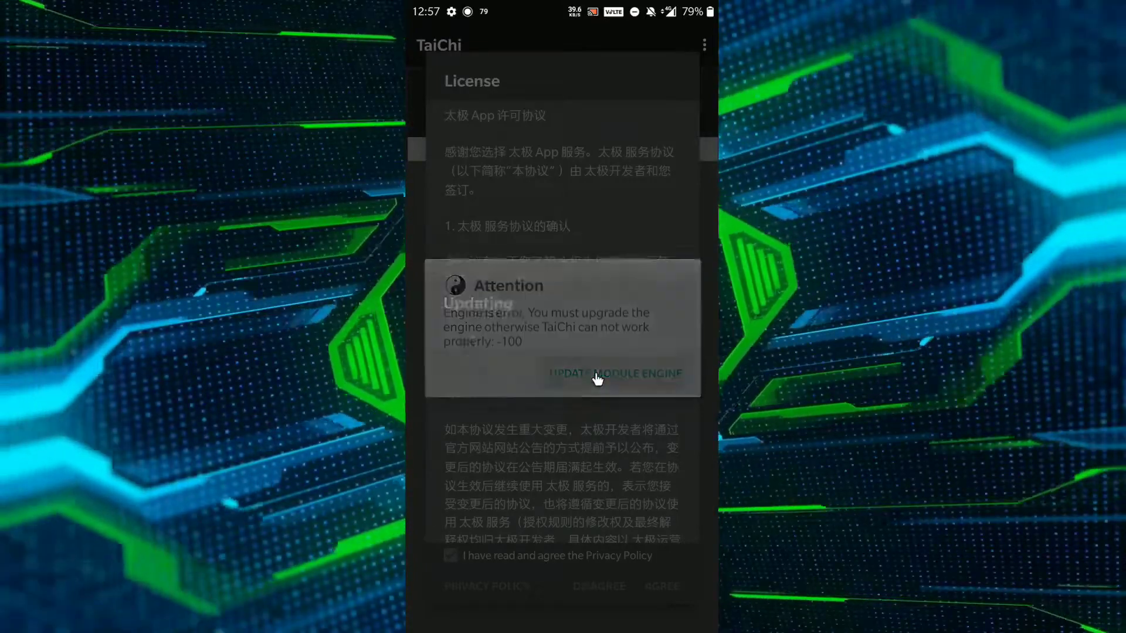
left_click(613, 373)
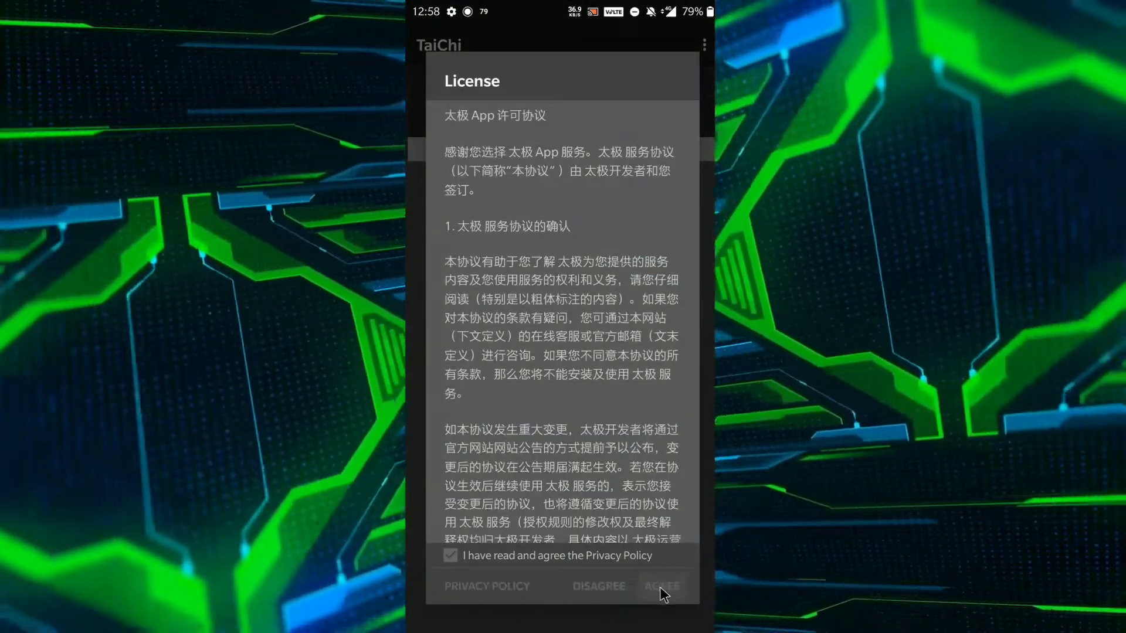
Agree to TaiChi's license, dismiss the important tips, and expand the floating action menu
left_click(661, 586)
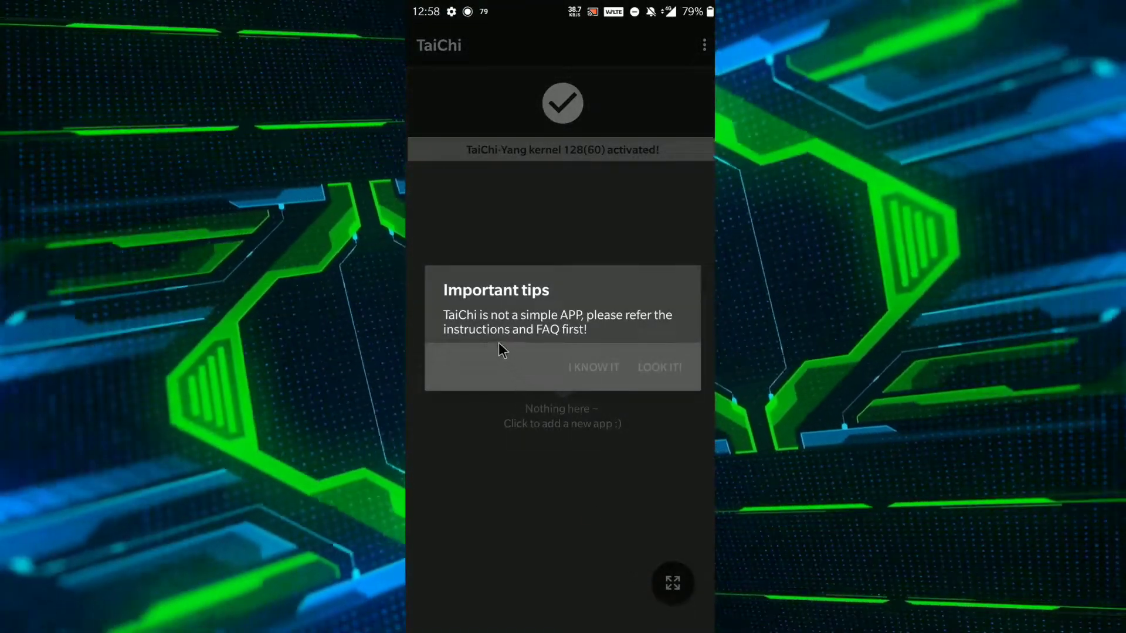
left_click(593, 367)
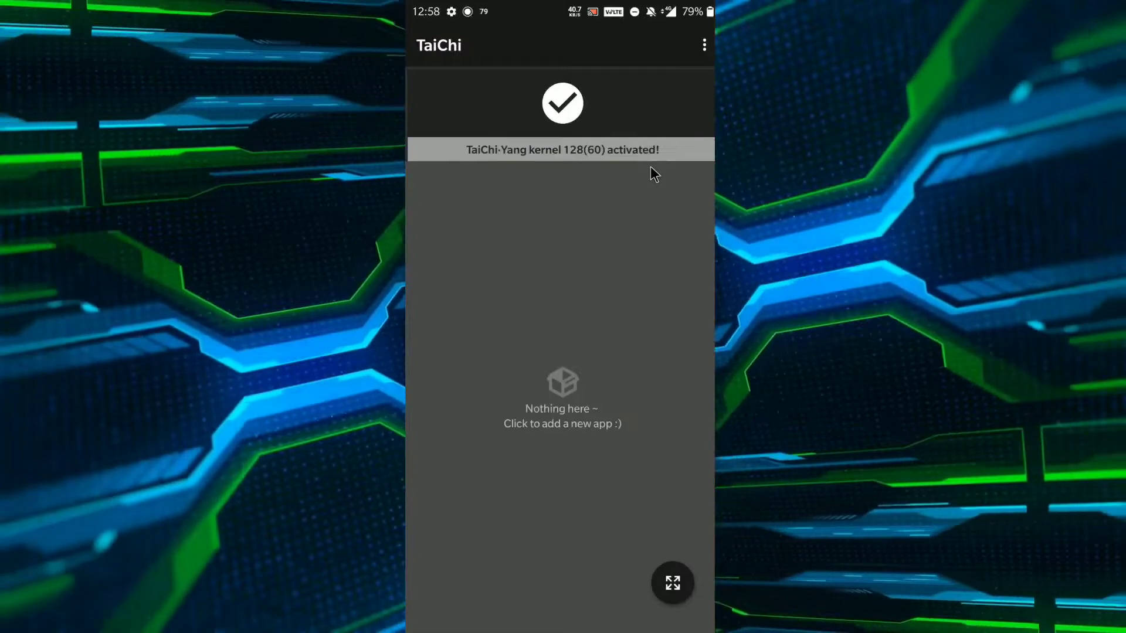
left_click(672, 583)
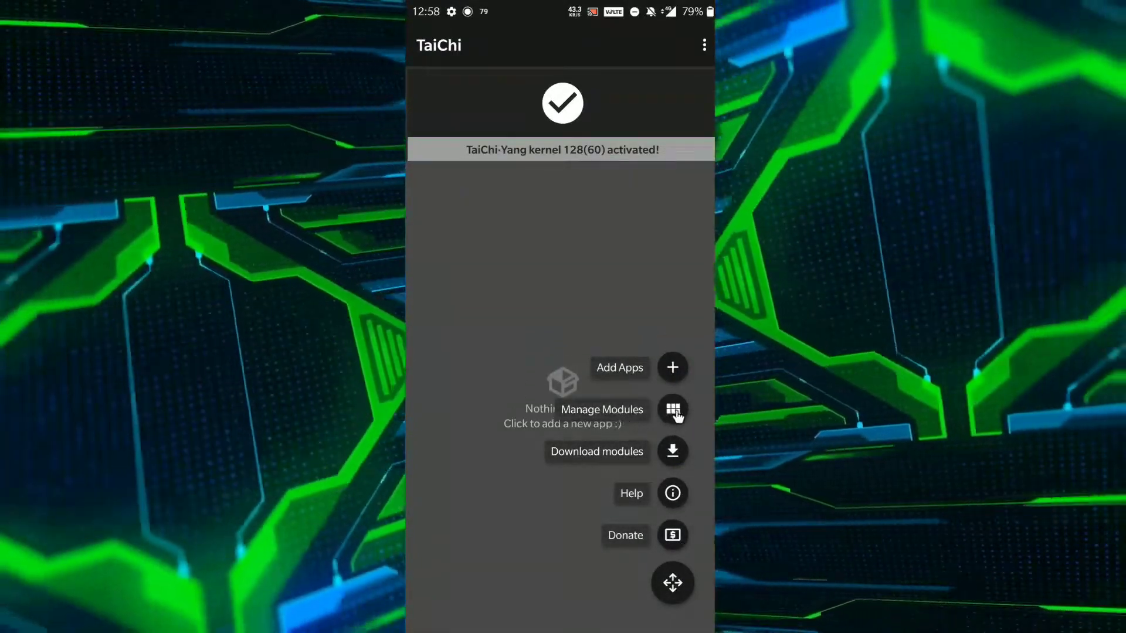
In TaiChi's Manage Modules, dismiss the Xposed notice and tick the SudoHide checkbox
left_click(672, 410)
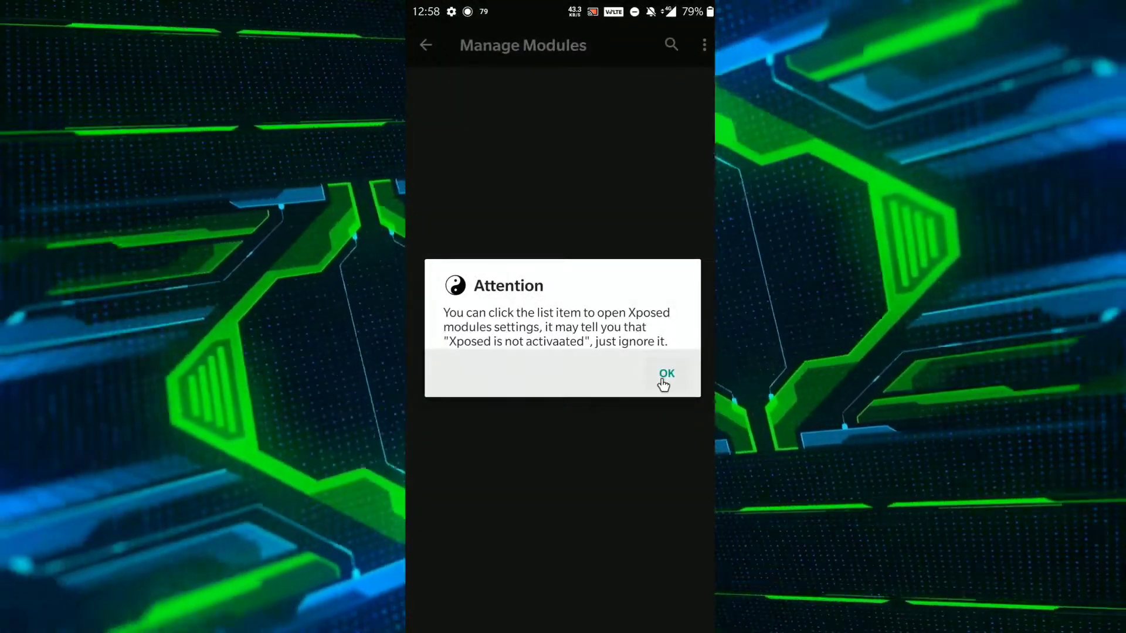
left_click(665, 373)
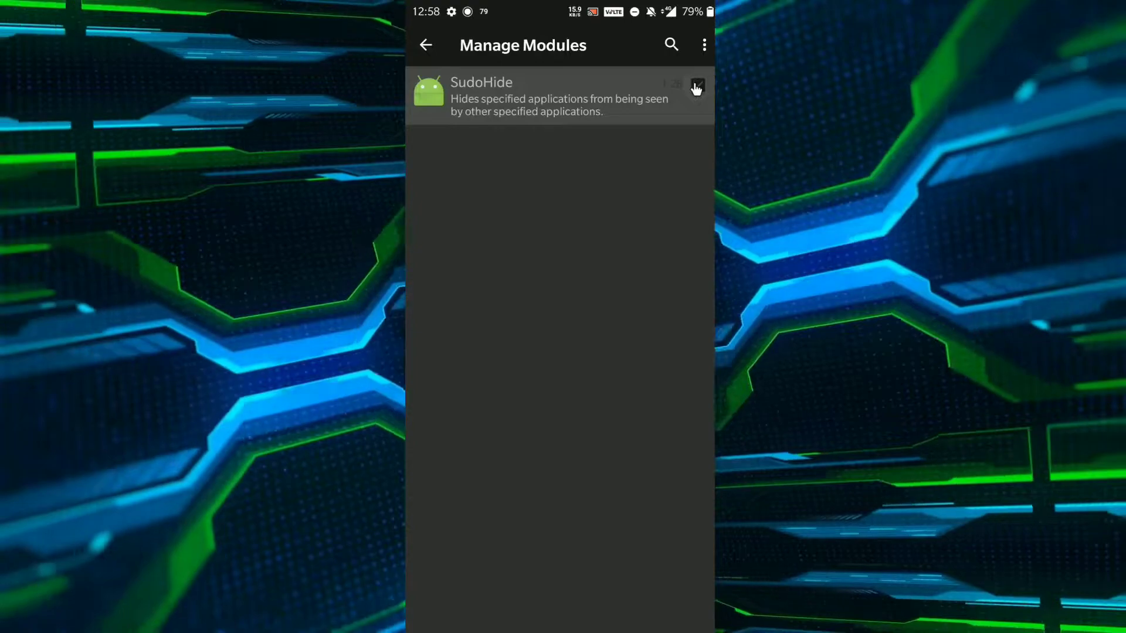
left_click(696, 84)
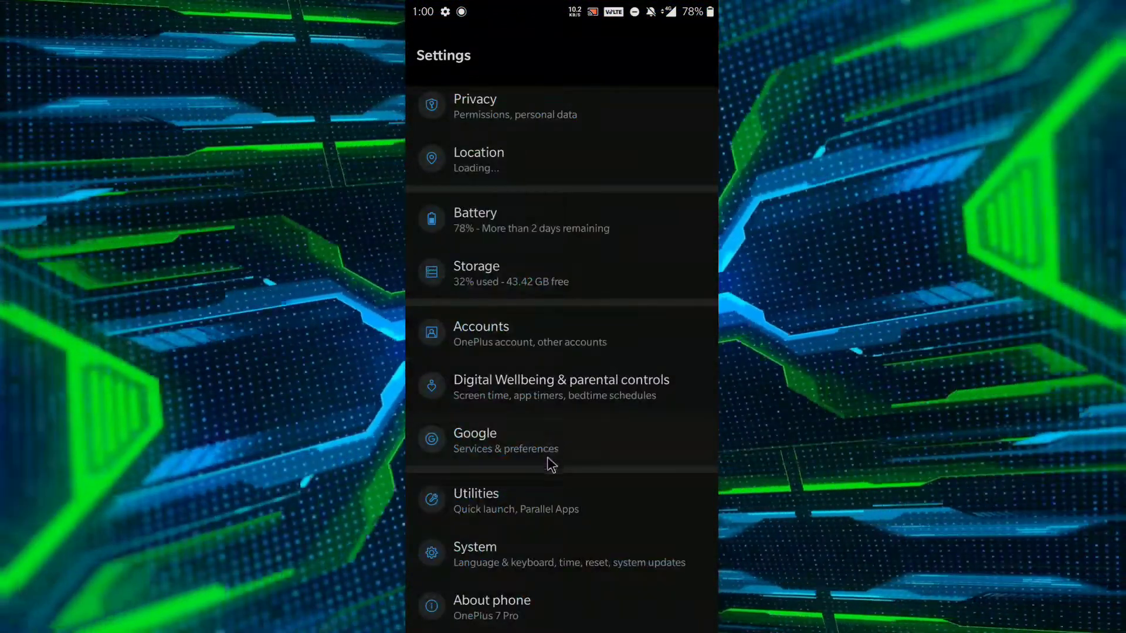
Open About phone to confirm Android 10 on the OnePlus 7 Pro
left_click(492, 607)
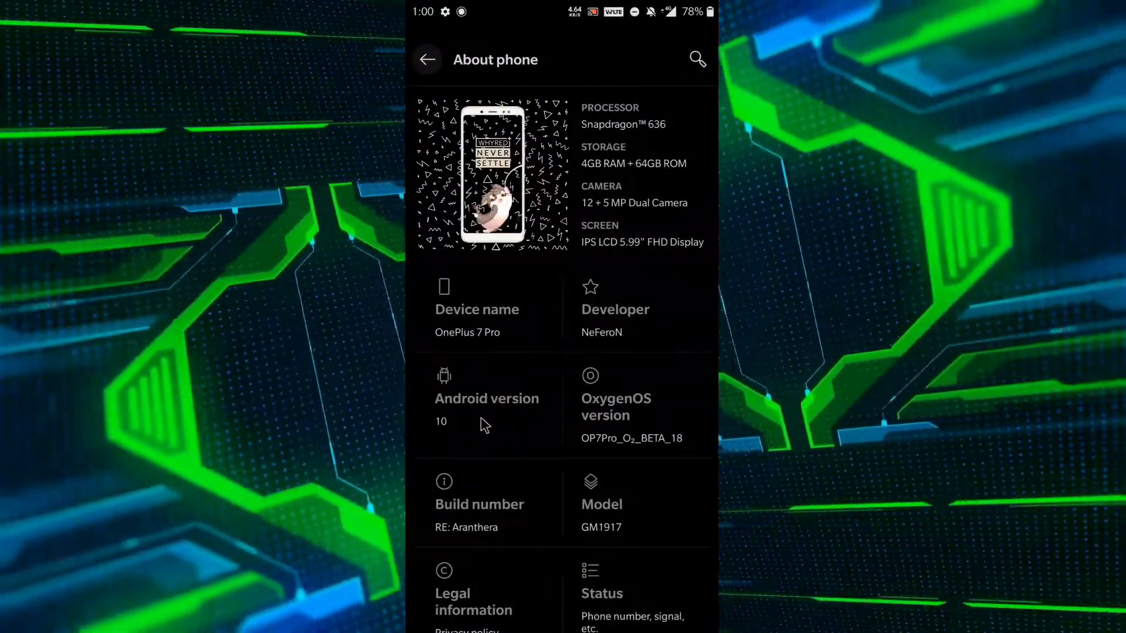
left_click(487, 406)
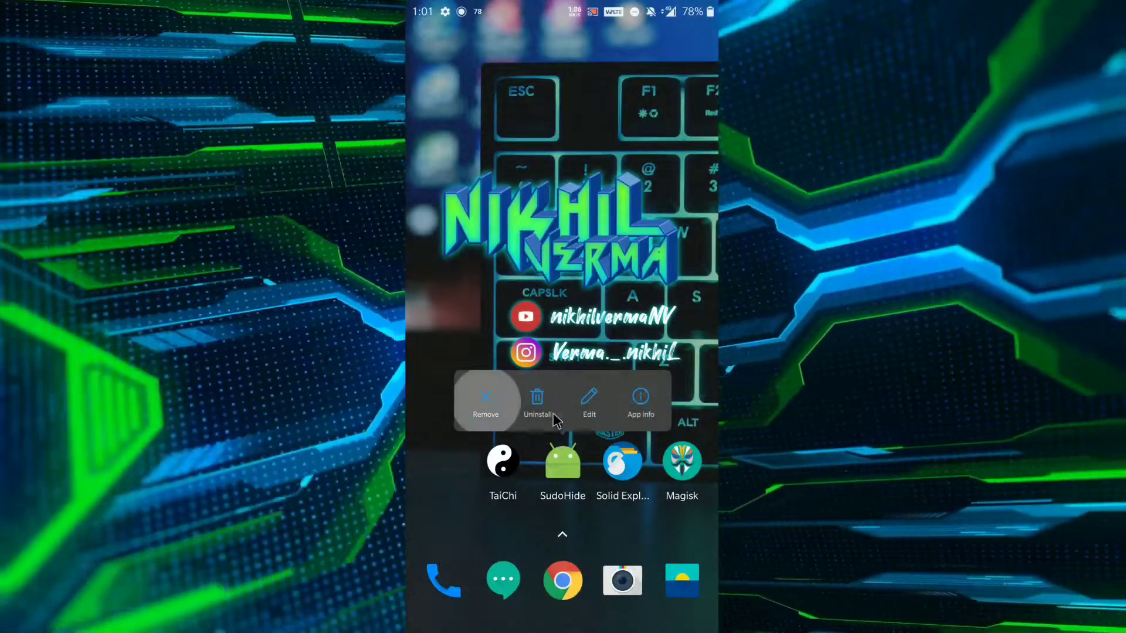
Uninstall SudoHide and TaiChi from the home screen, confirming each, then launch Magisk Manager
left_click(537, 402)
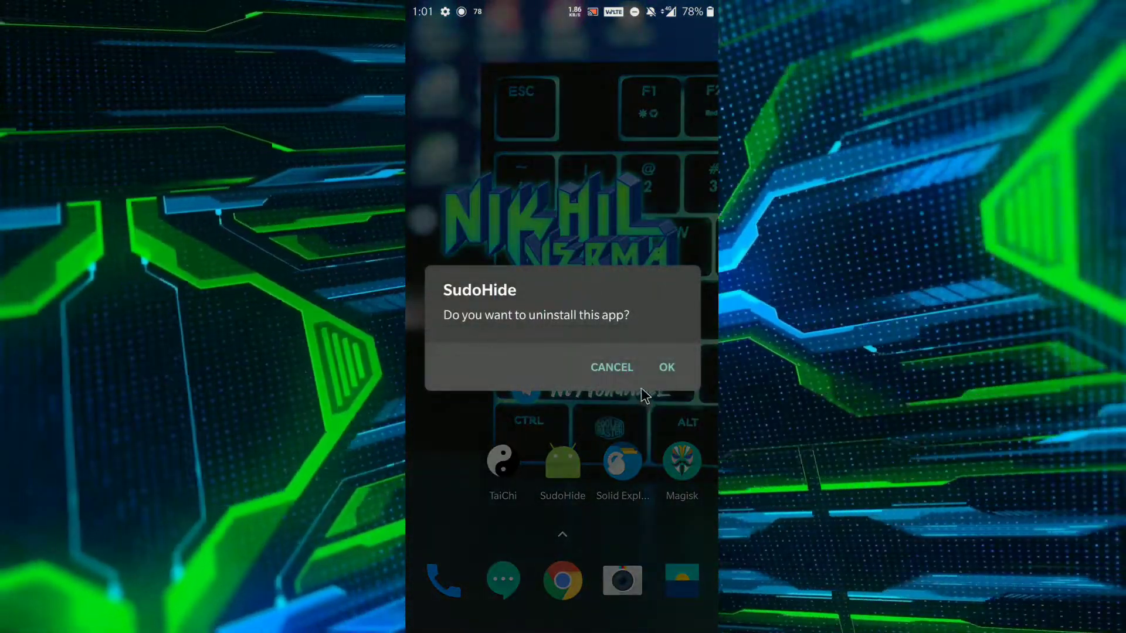
left_click(611, 367)
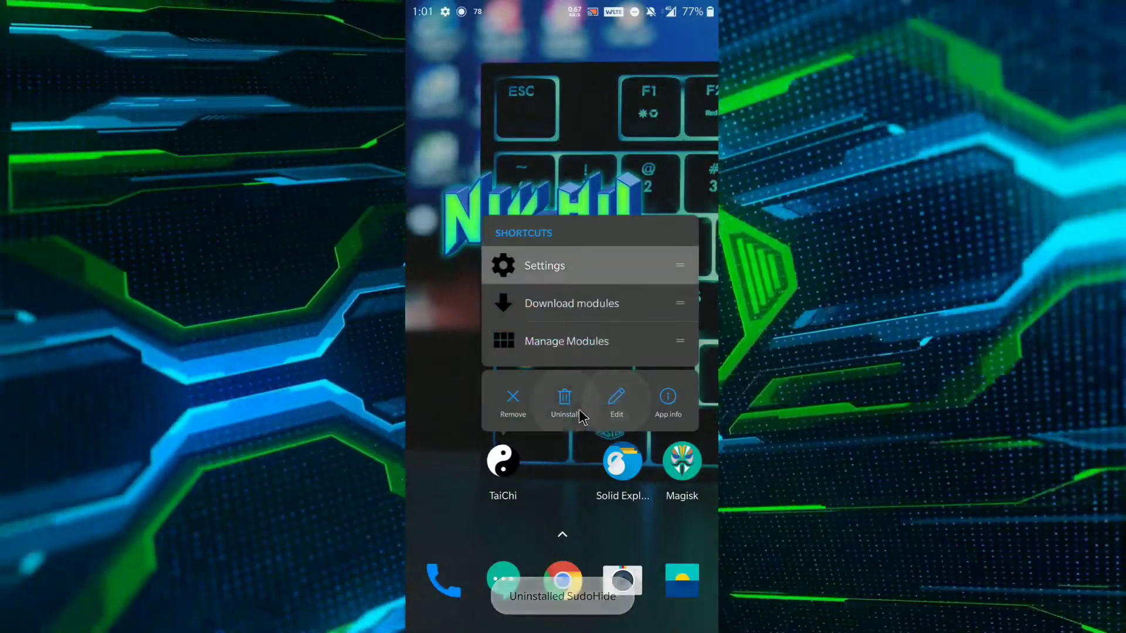
left_click(564, 400)
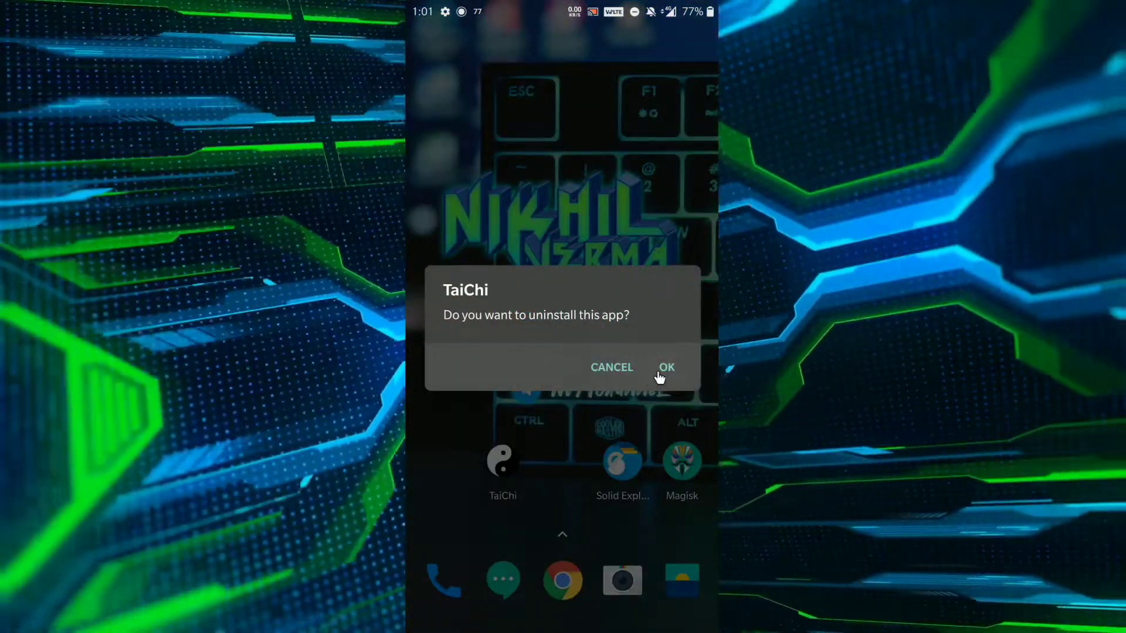
left_click(666, 367)
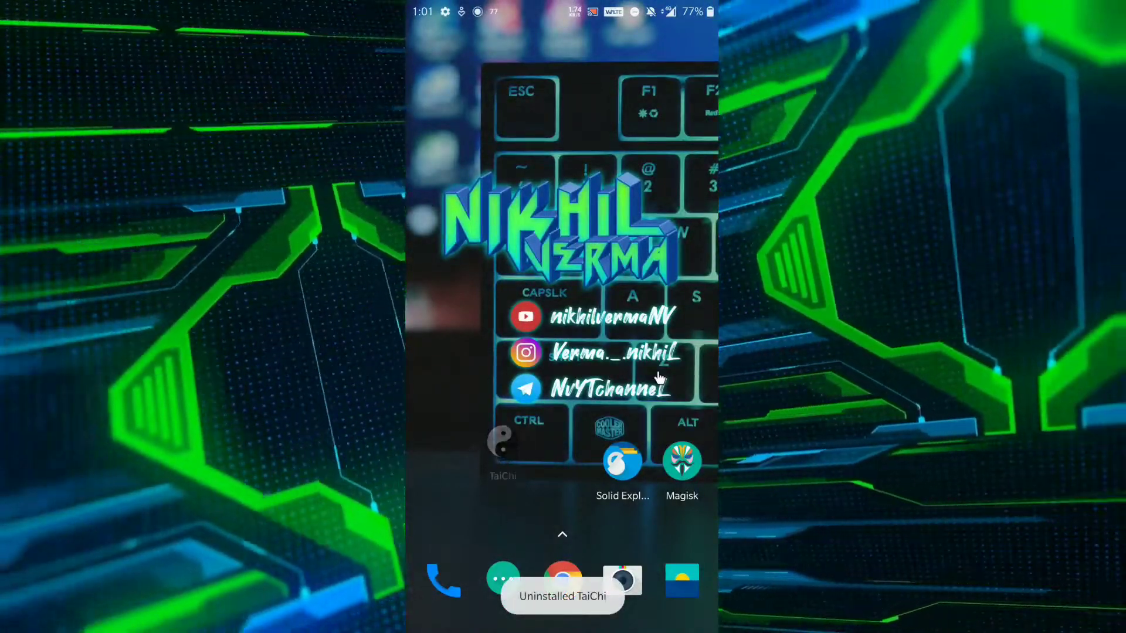
left_click(680, 463)
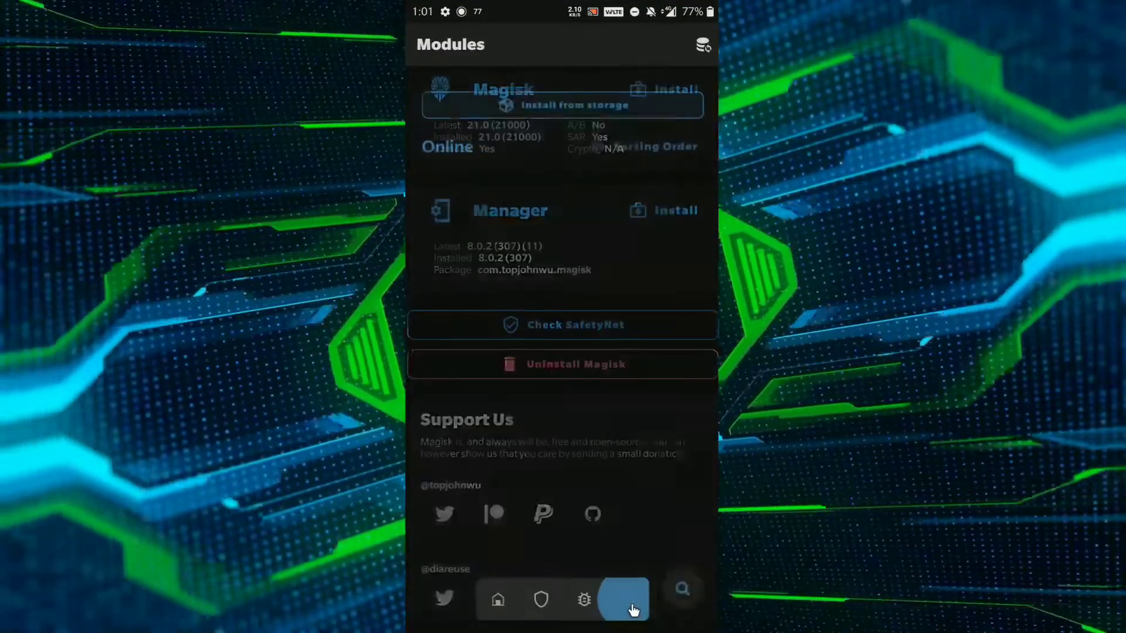
Show the installed Magisk modules list containing the Taichi module
left_click(624, 599)
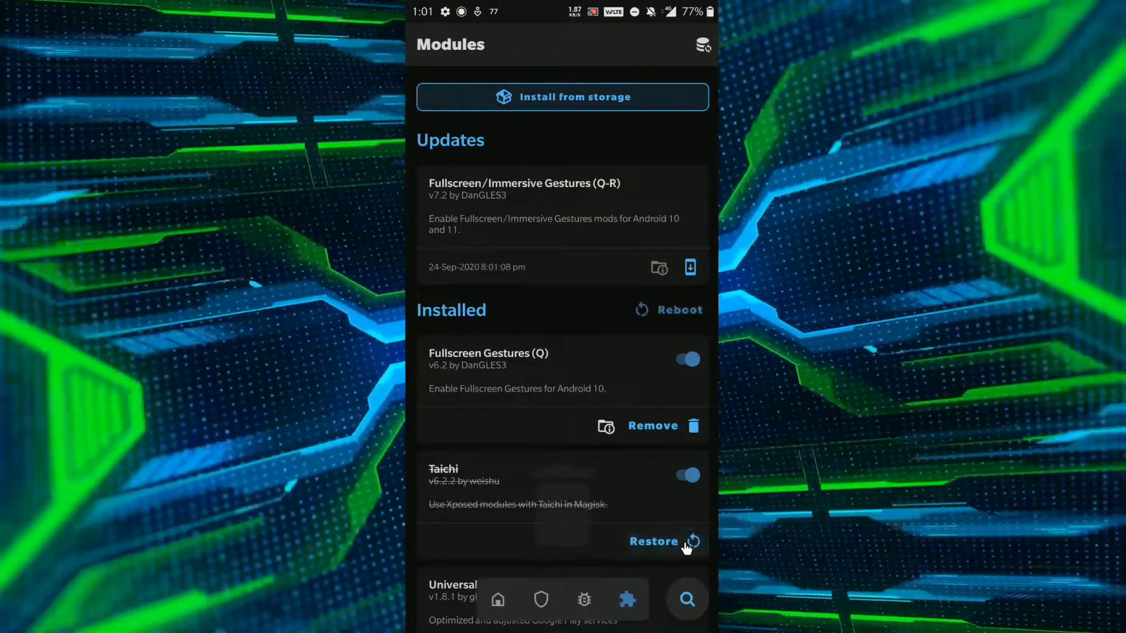
mouse_move(661, 315)
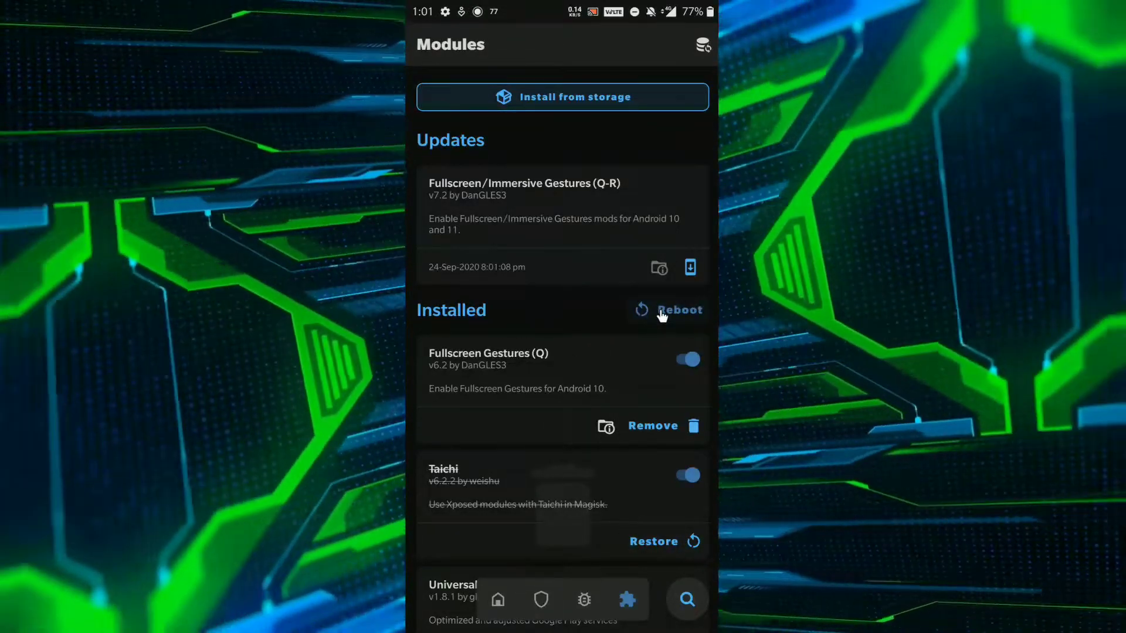